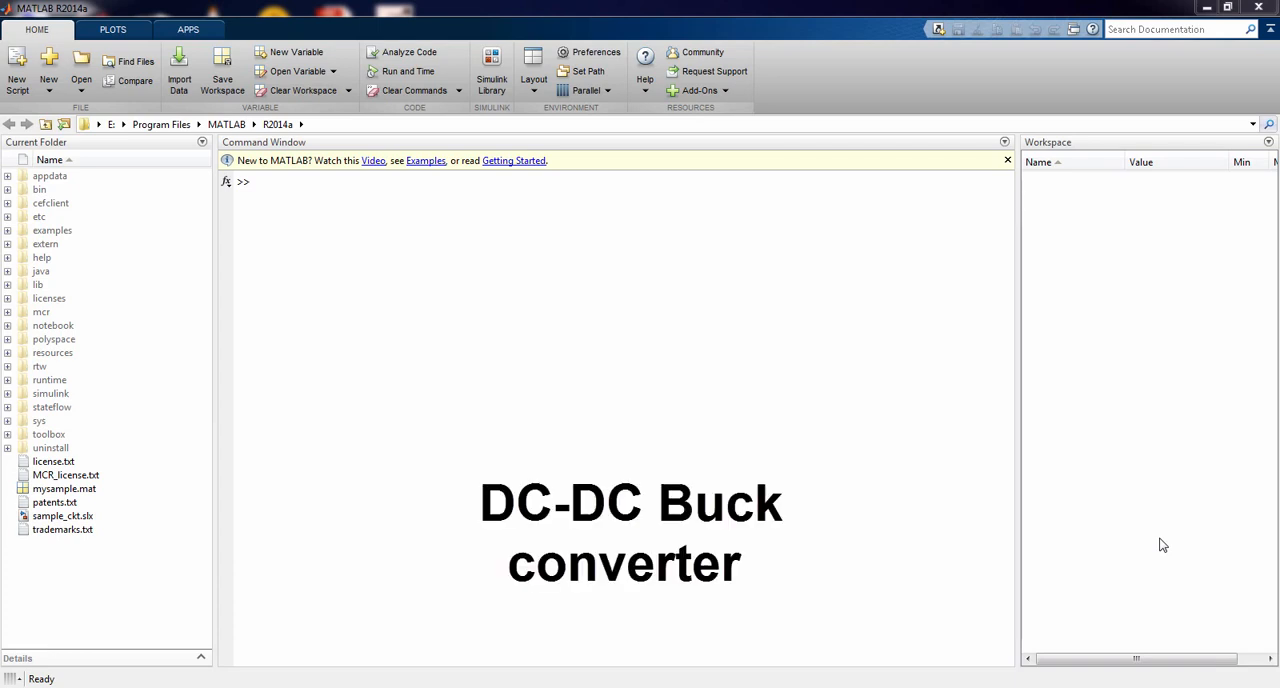
mouse_move(492, 107)
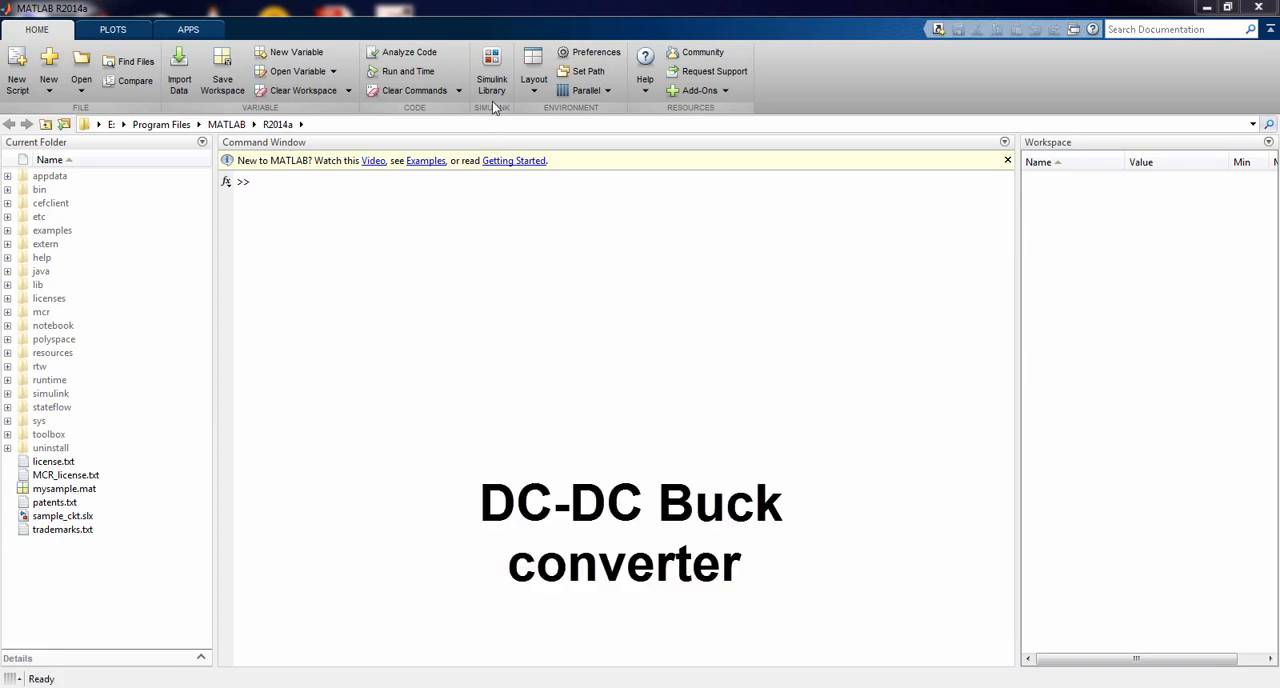
- Open the Simulink Library Browser and browse the Simscape and Specialized Technology libraries
left_click(491, 62)
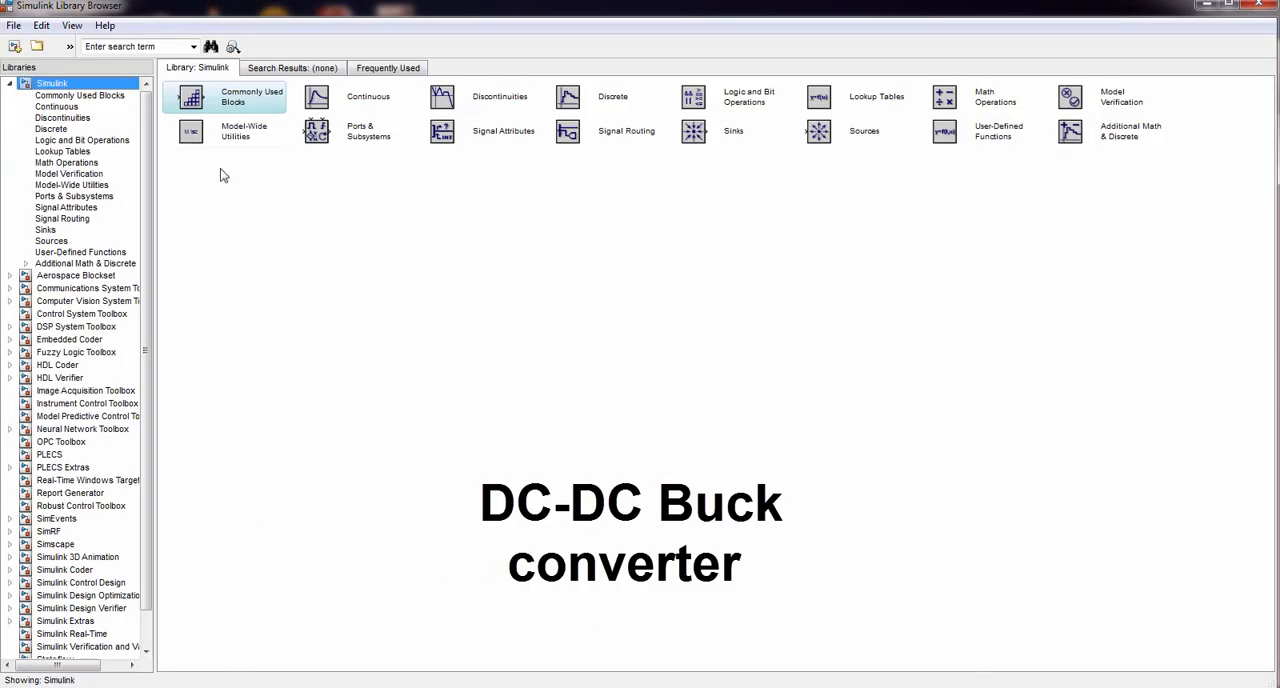
scroll("down", 3)
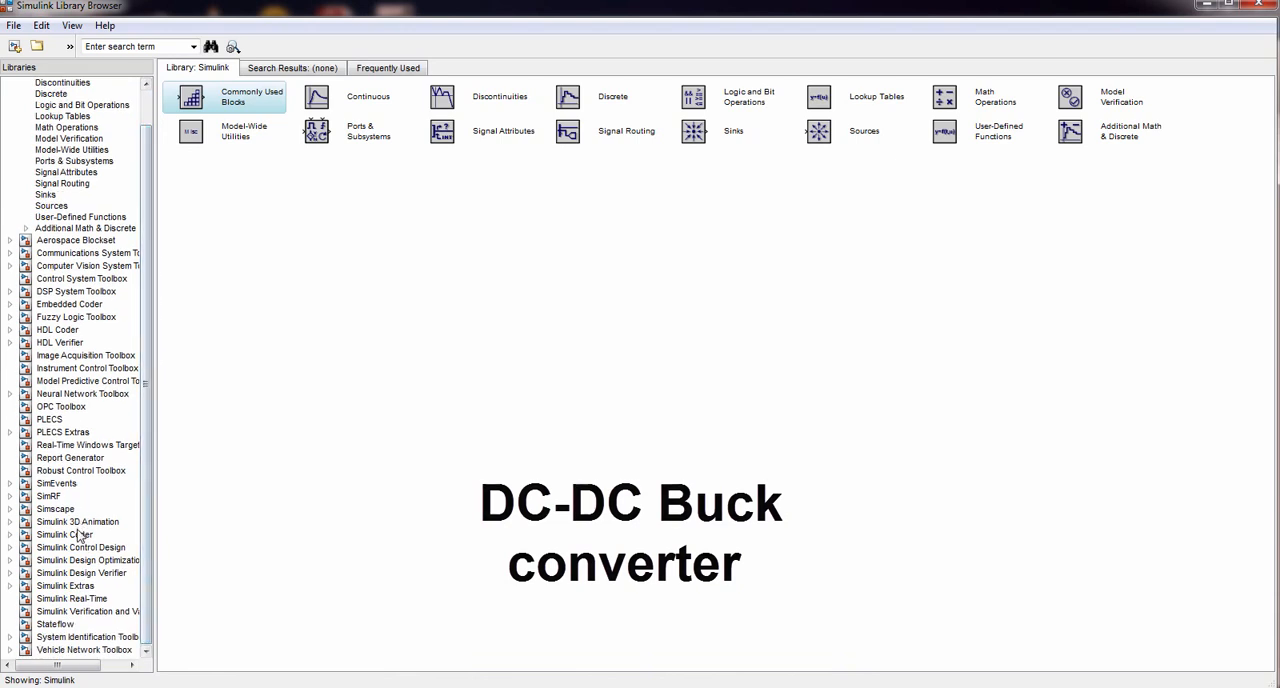
left_click(55, 509)
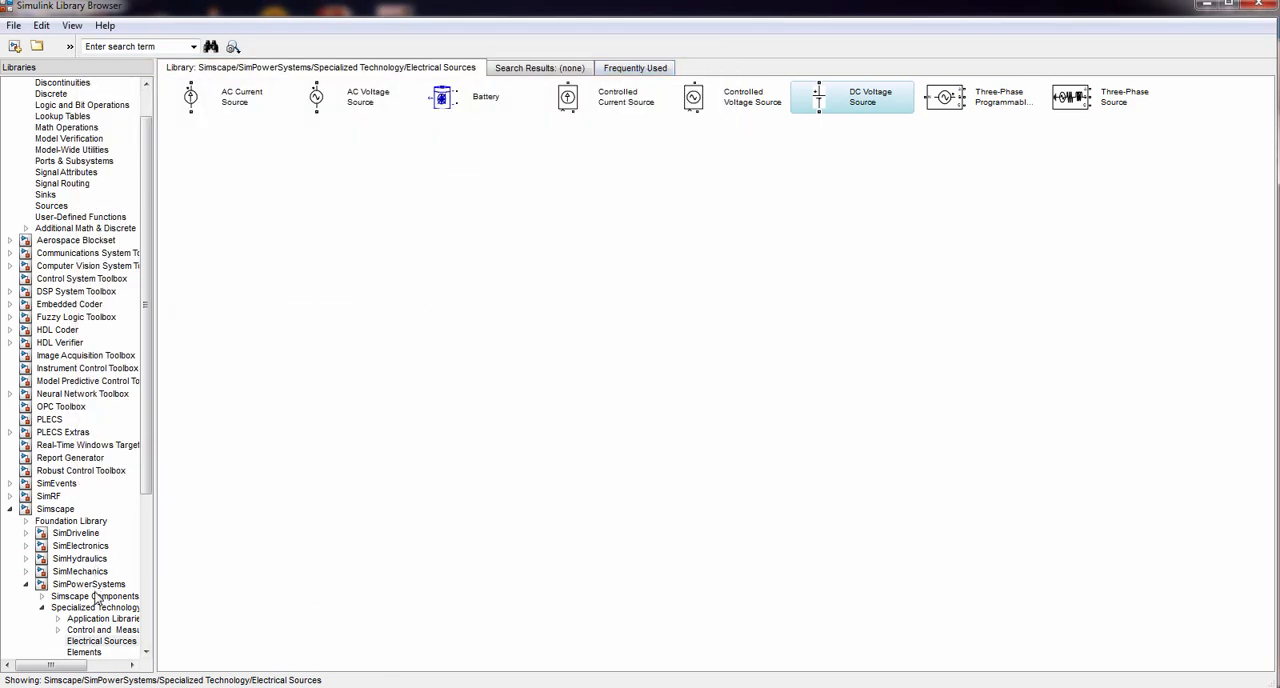
left_click(95, 607)
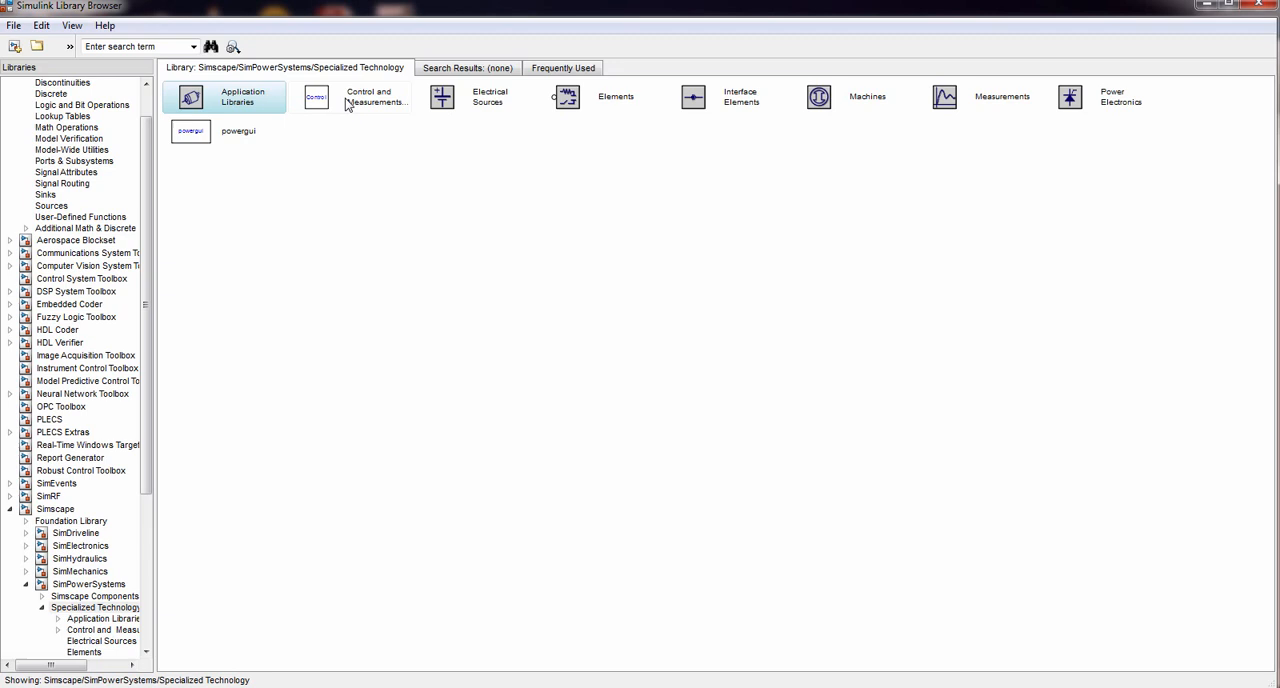
mouse_move(957, 100)
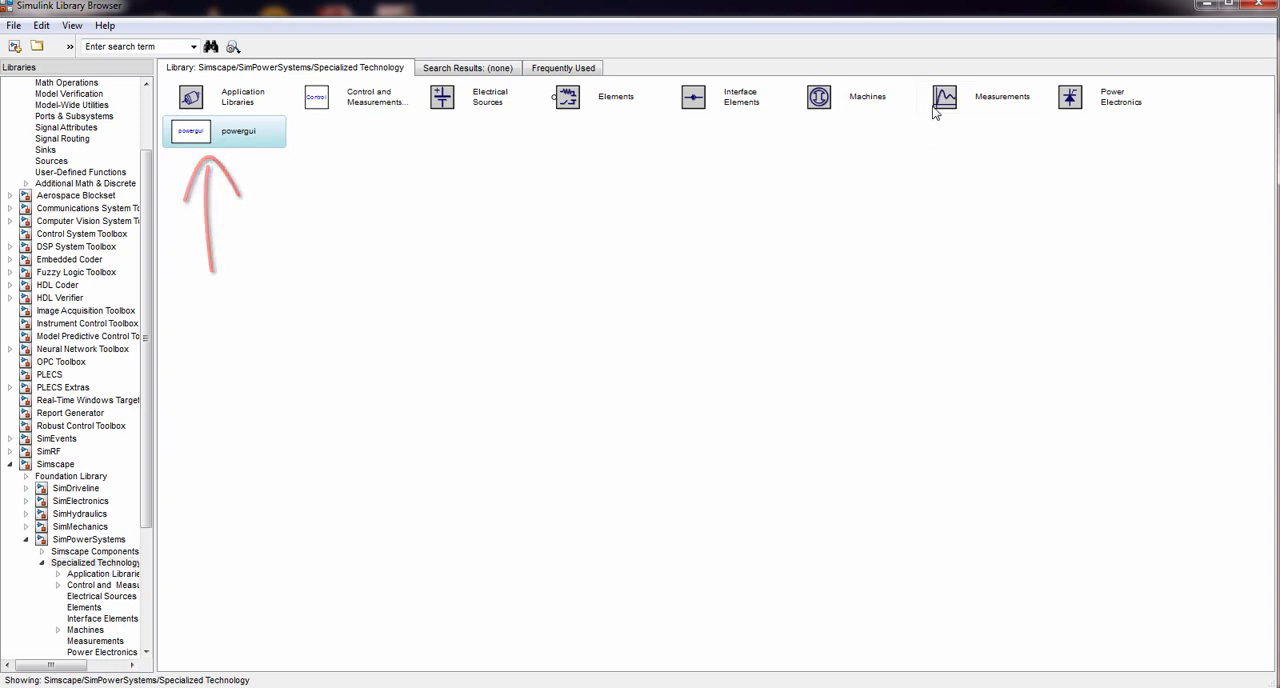
- Add the Voltage Measurement and Display blocks to the untitled model
right_click(862, 91)
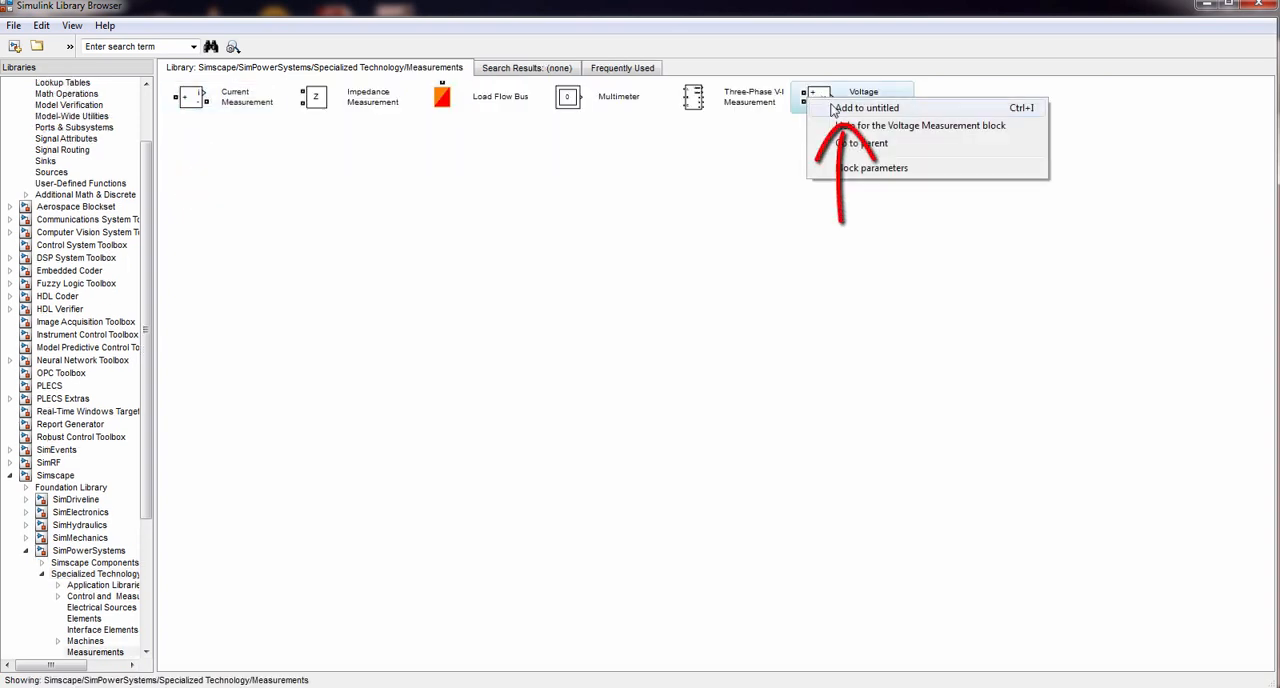
left_click(45, 161)
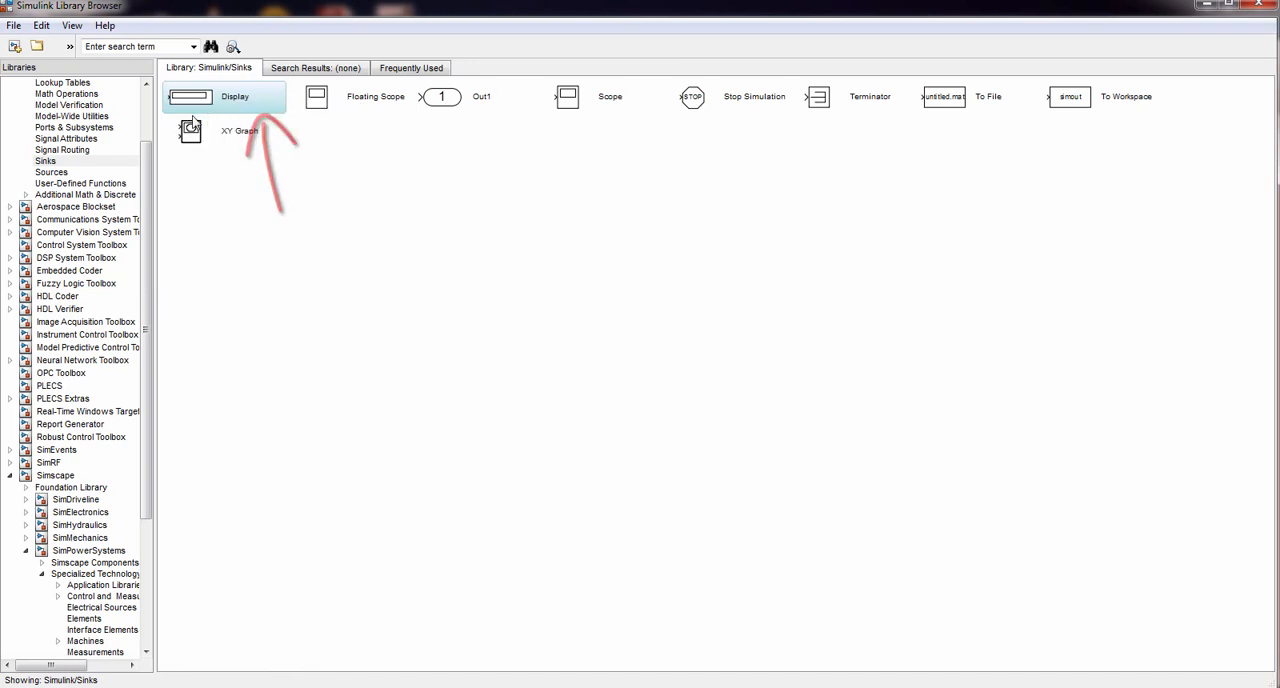
left_click(51, 172)
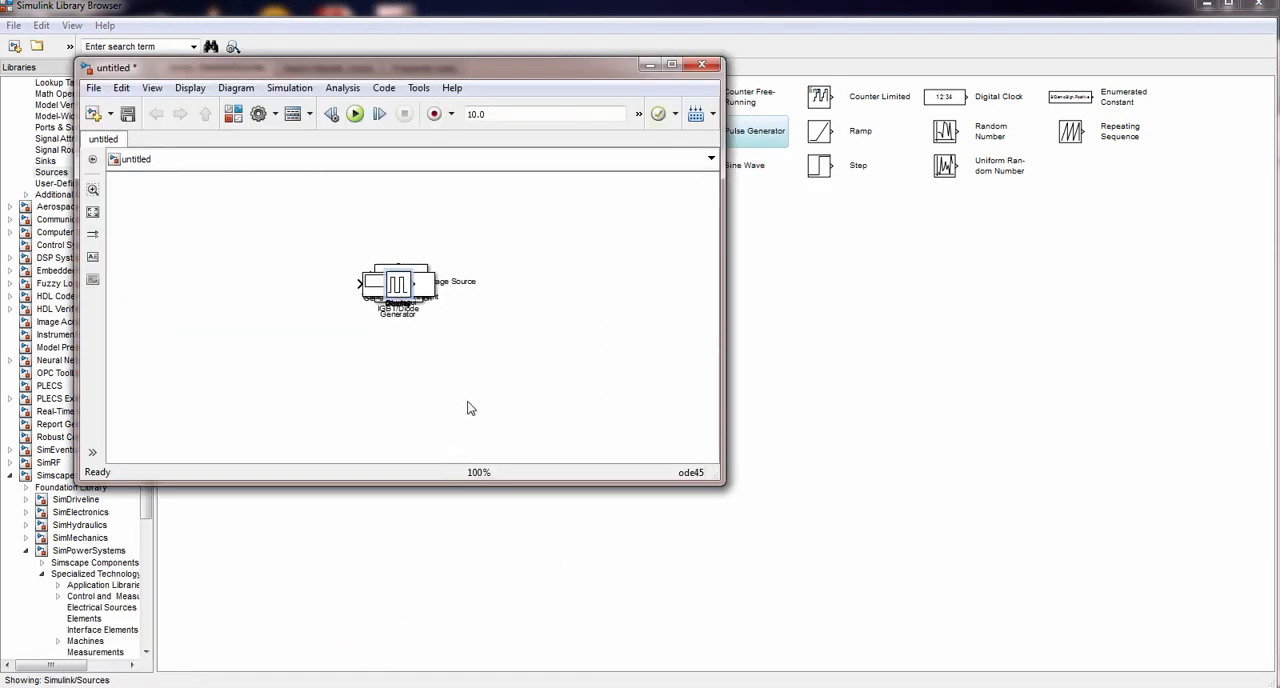
- Maximize the model and spread the blocks apart, standing the diode and RLC branch upright
left_click(672, 65)
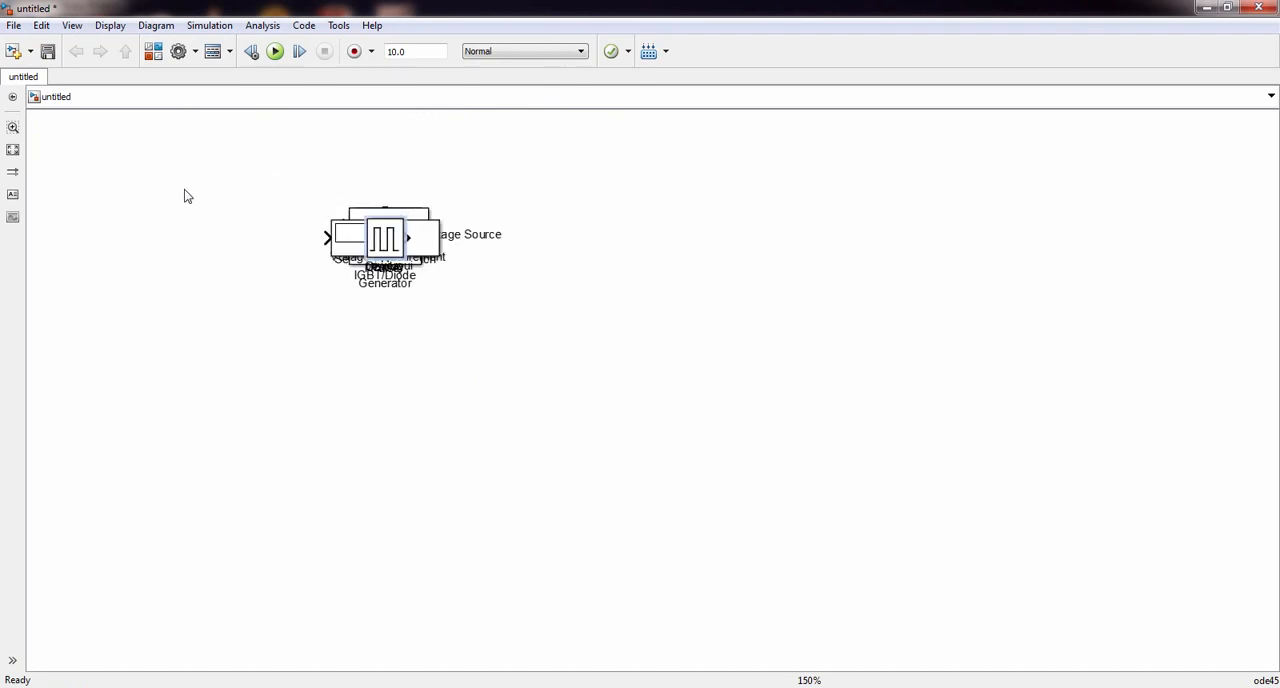
left_click_drag(385, 240, 223, 150)
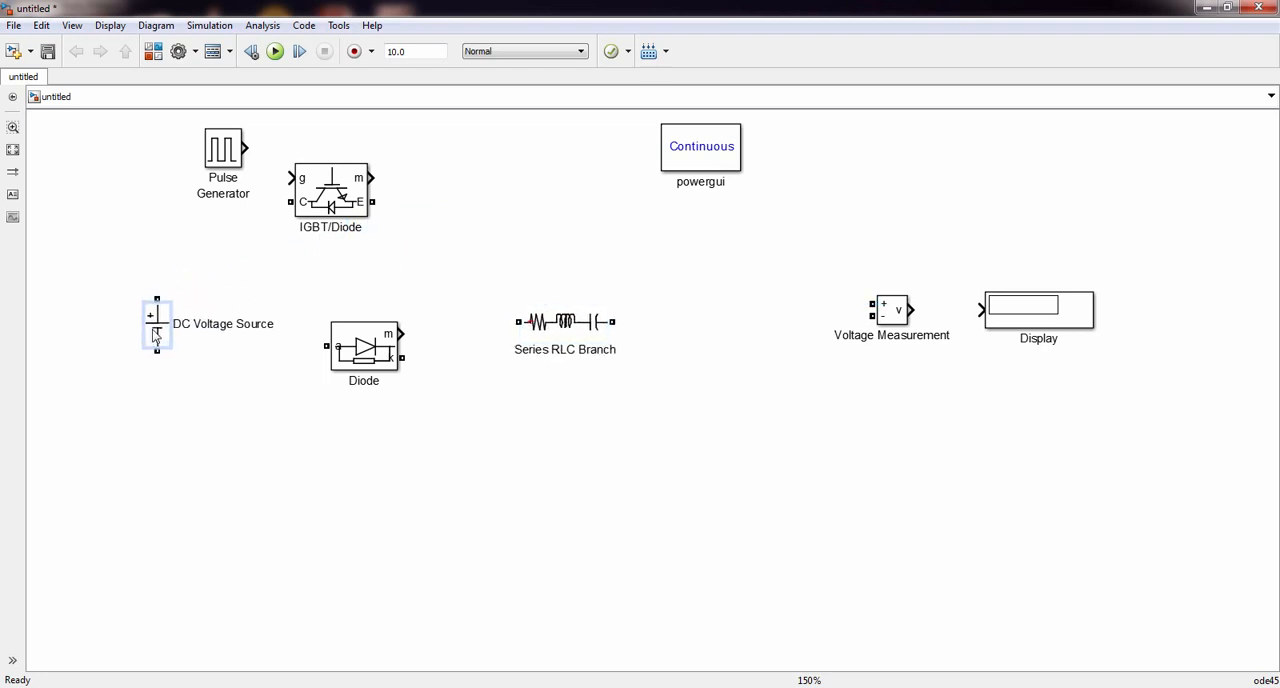
left_click(363, 347)
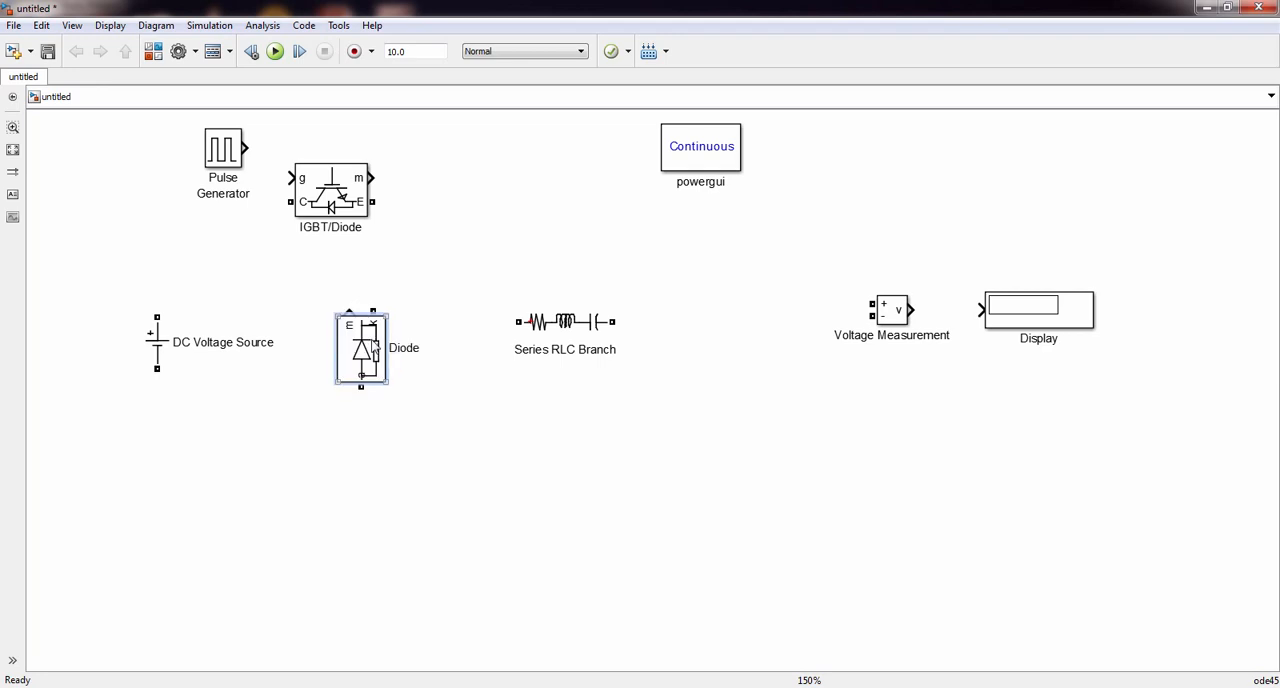
left_click_drag(330, 192, 300, 217)
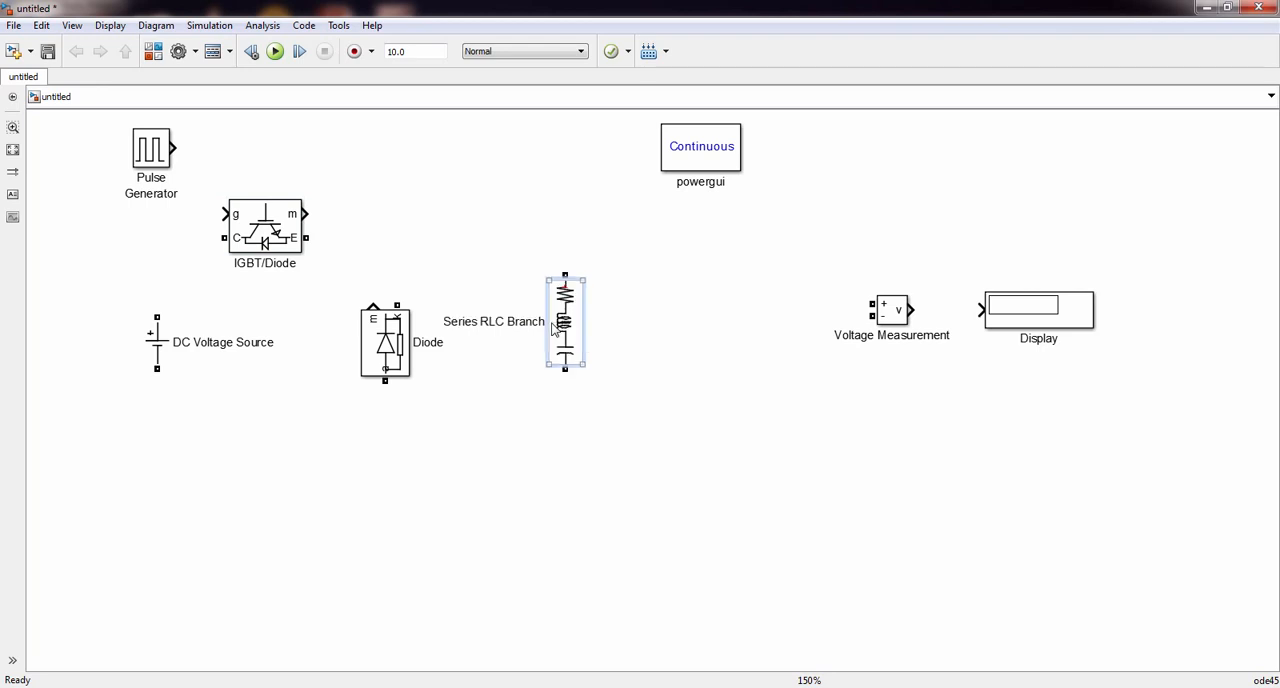
left_click_drag(565, 320, 493, 238)
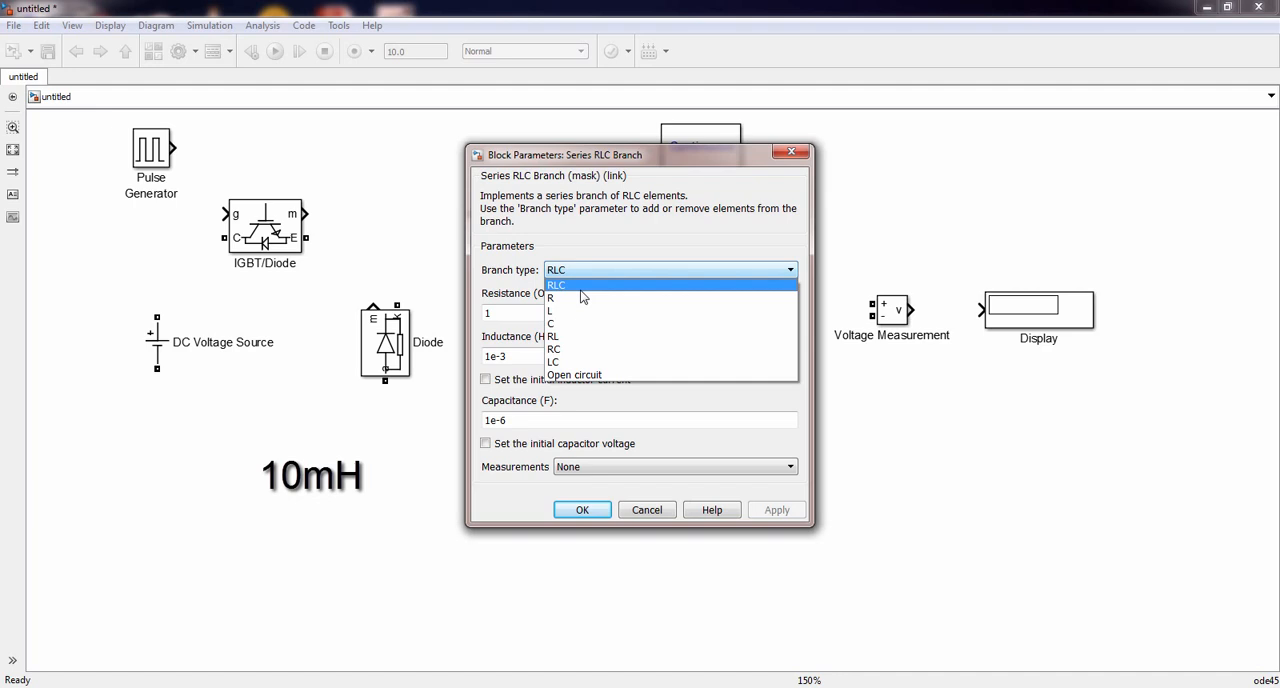
- Make the branch an inductor L, and make a copied branch capacitor C with its capacitance
left_click(550, 311)
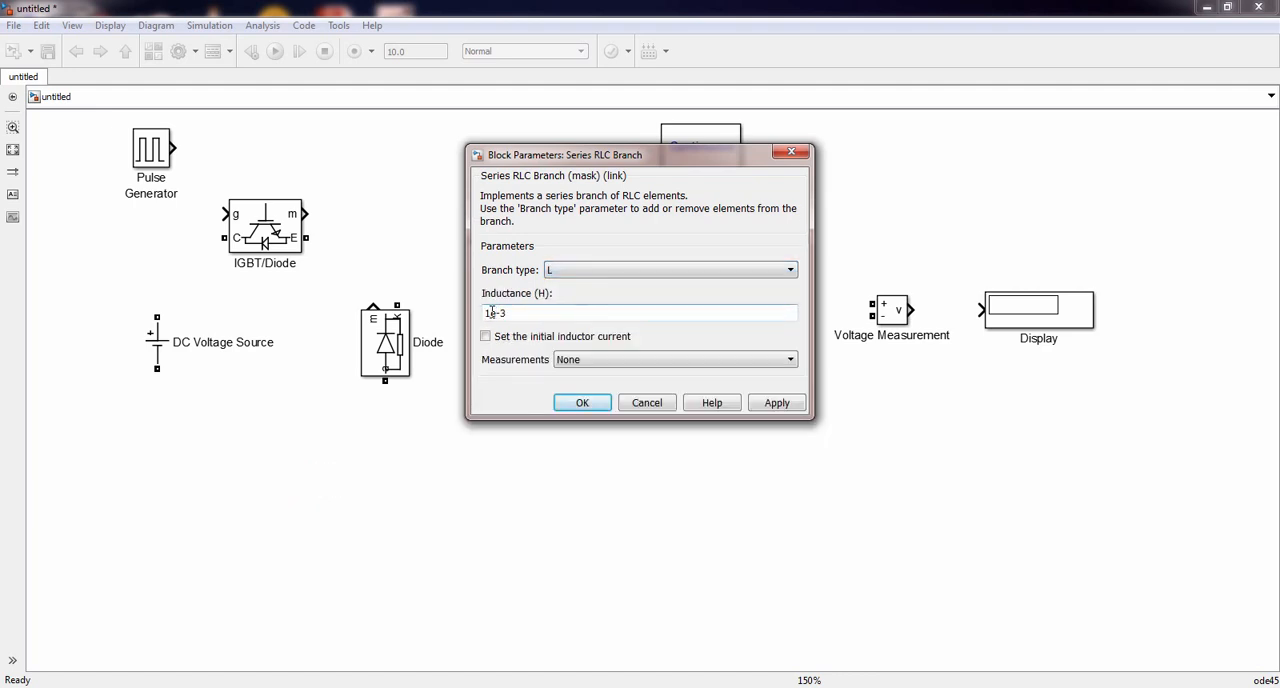
left_click(582, 402)
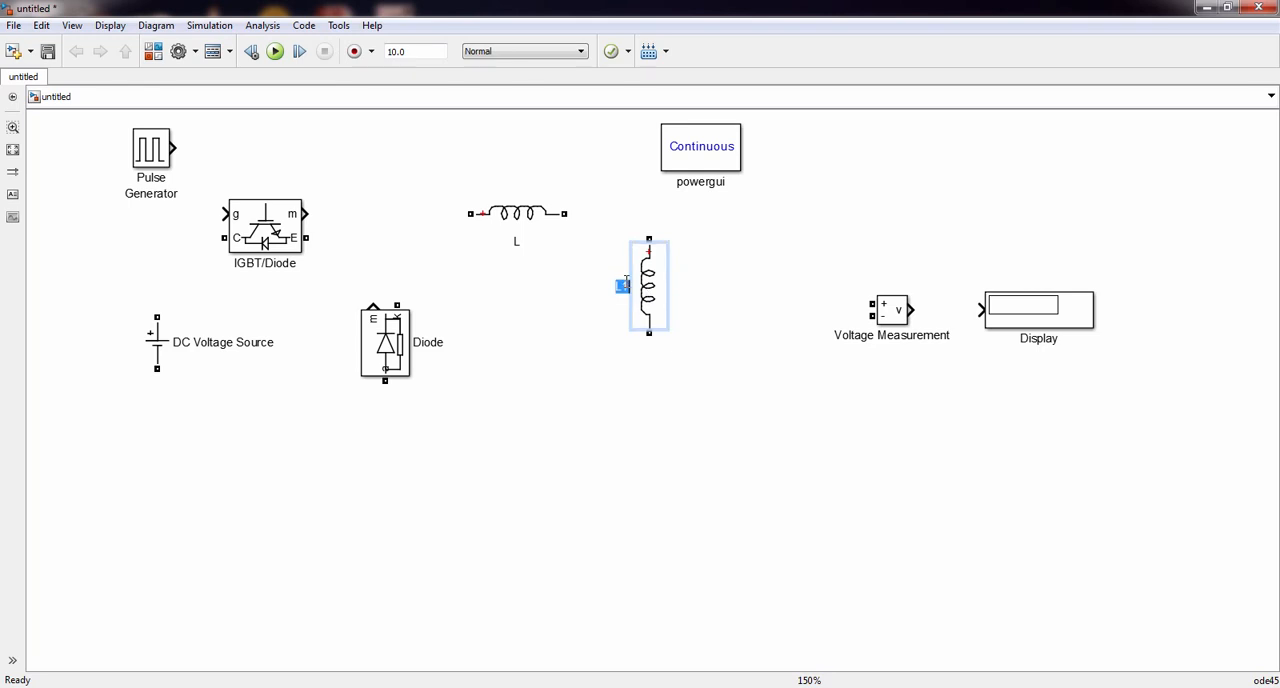
double_click(648, 285)
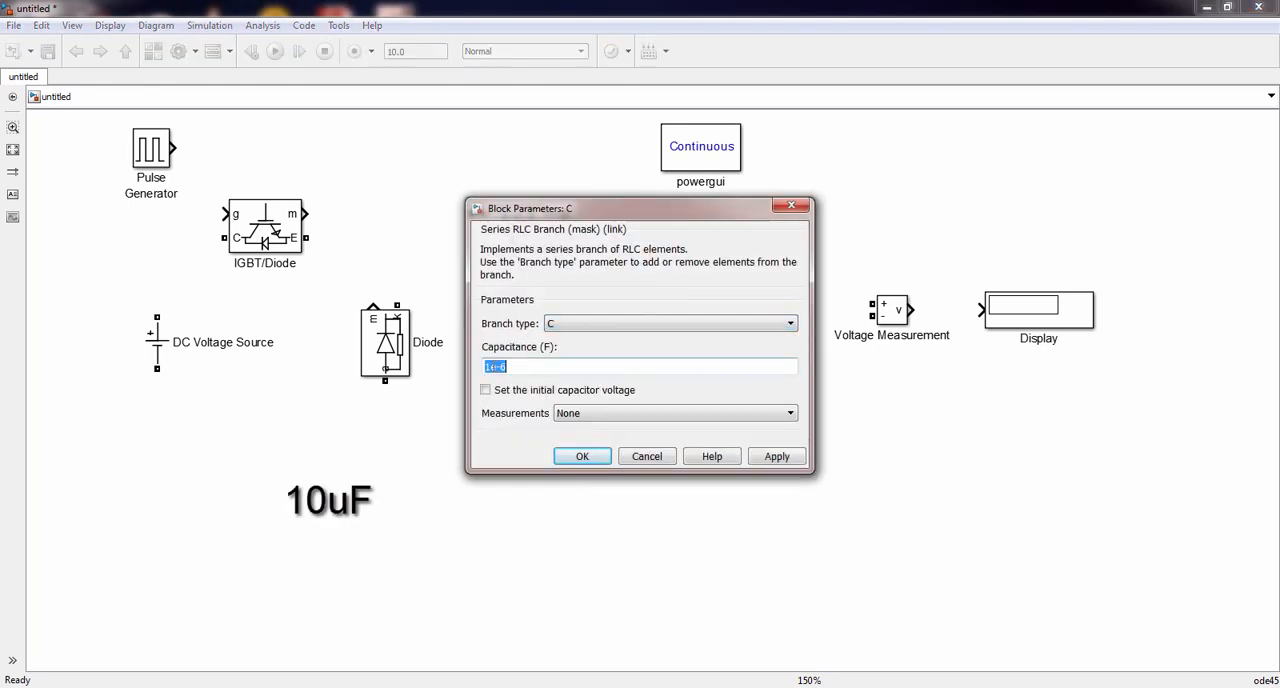
left_click(581, 456)
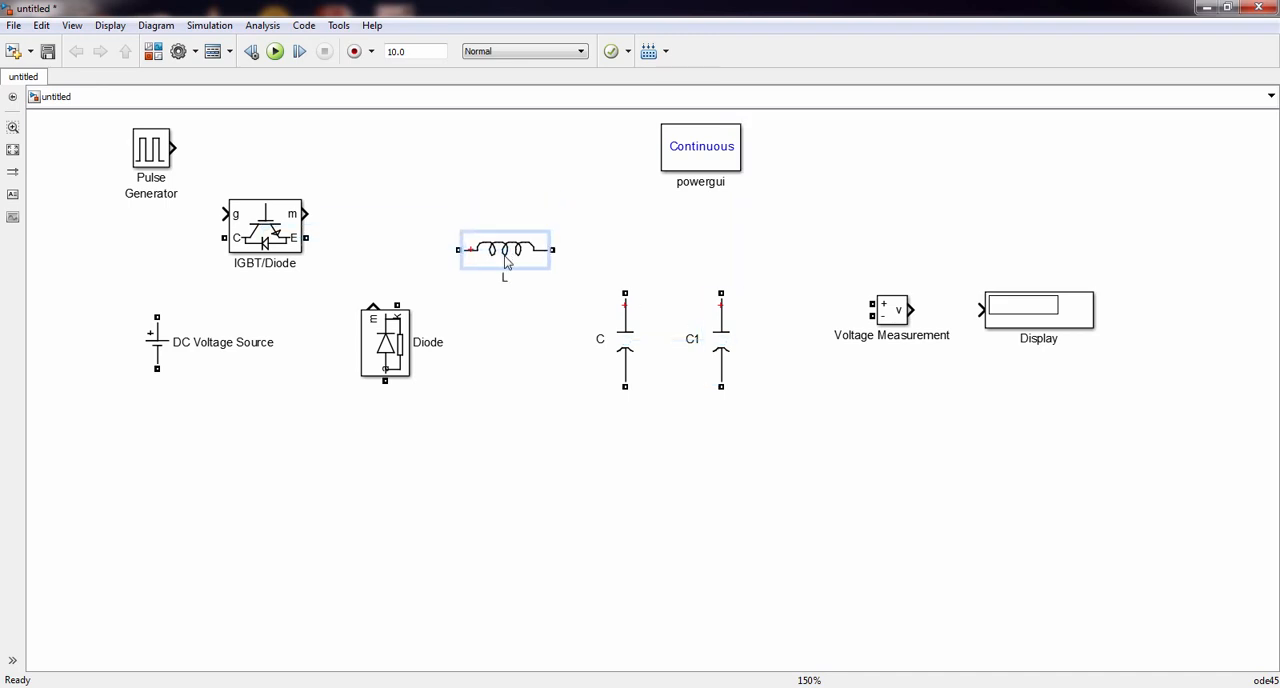
- Turn branch C1 into a resistor and set its resistance
left_click(625, 340)
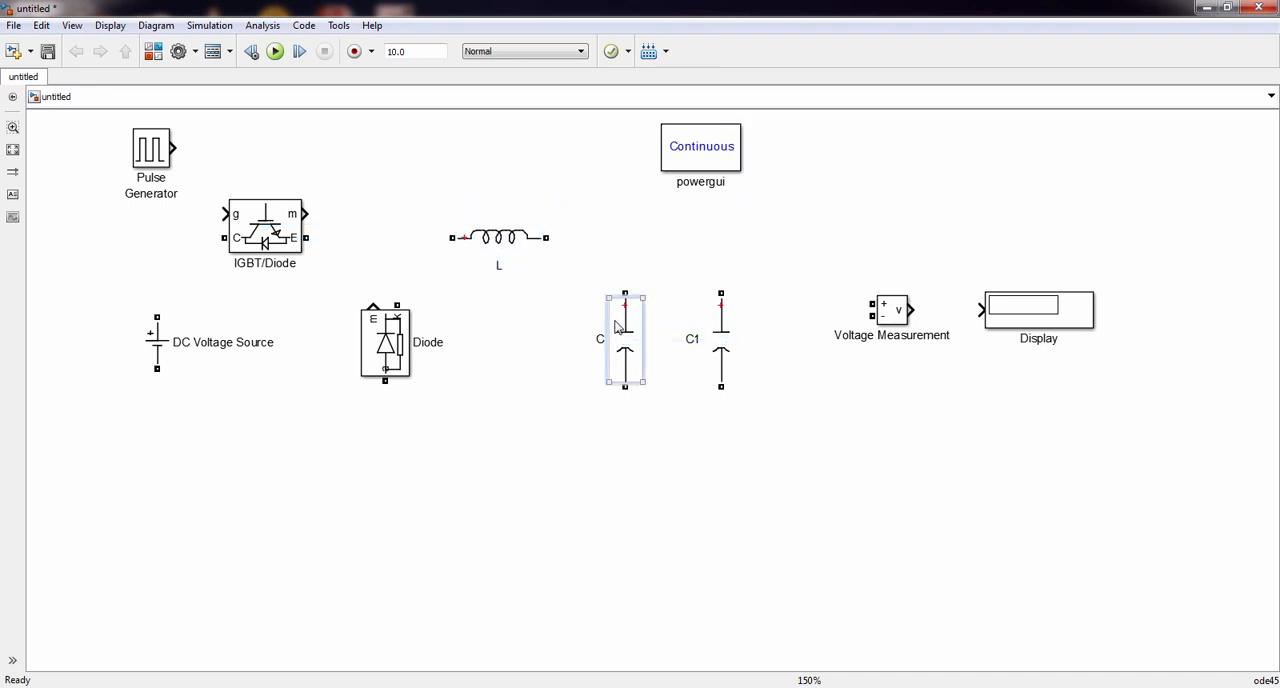
double_click(624, 338)
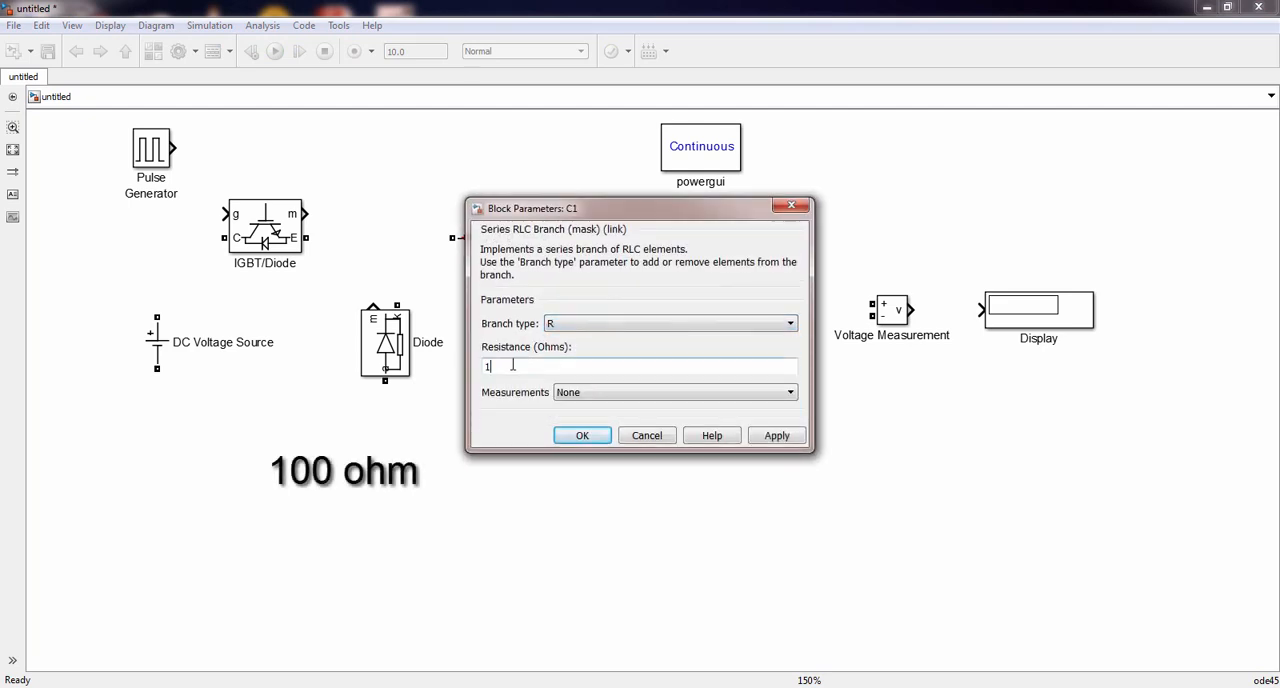
left_click(582, 435)
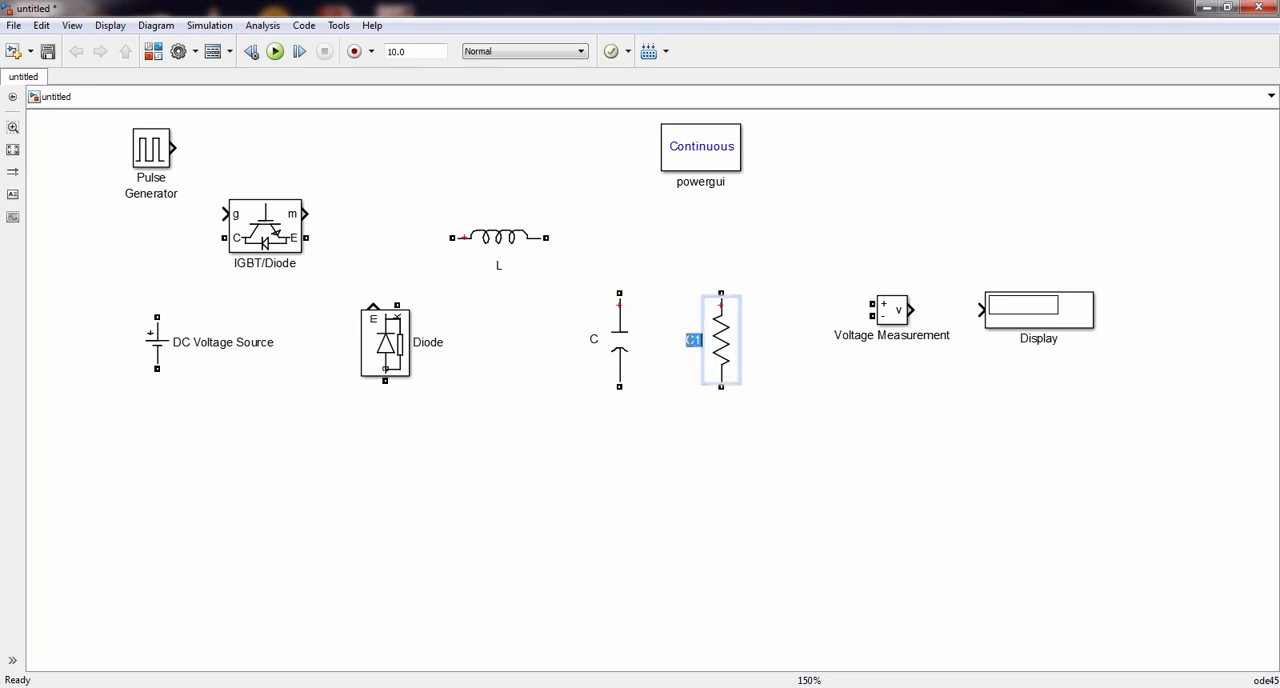
- Rename the resistor branch R, wire the blocks, and connect the pulse generator to the IGBT gate
left_click(661, 438)
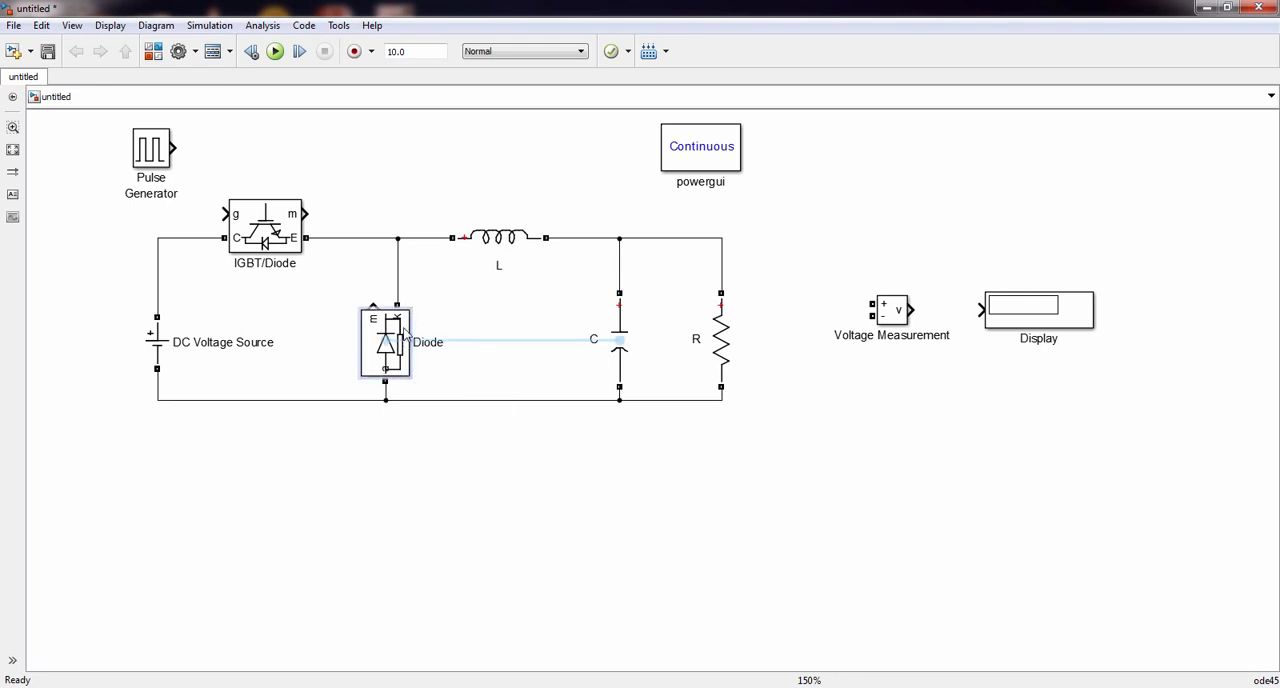
left_click(619, 338)
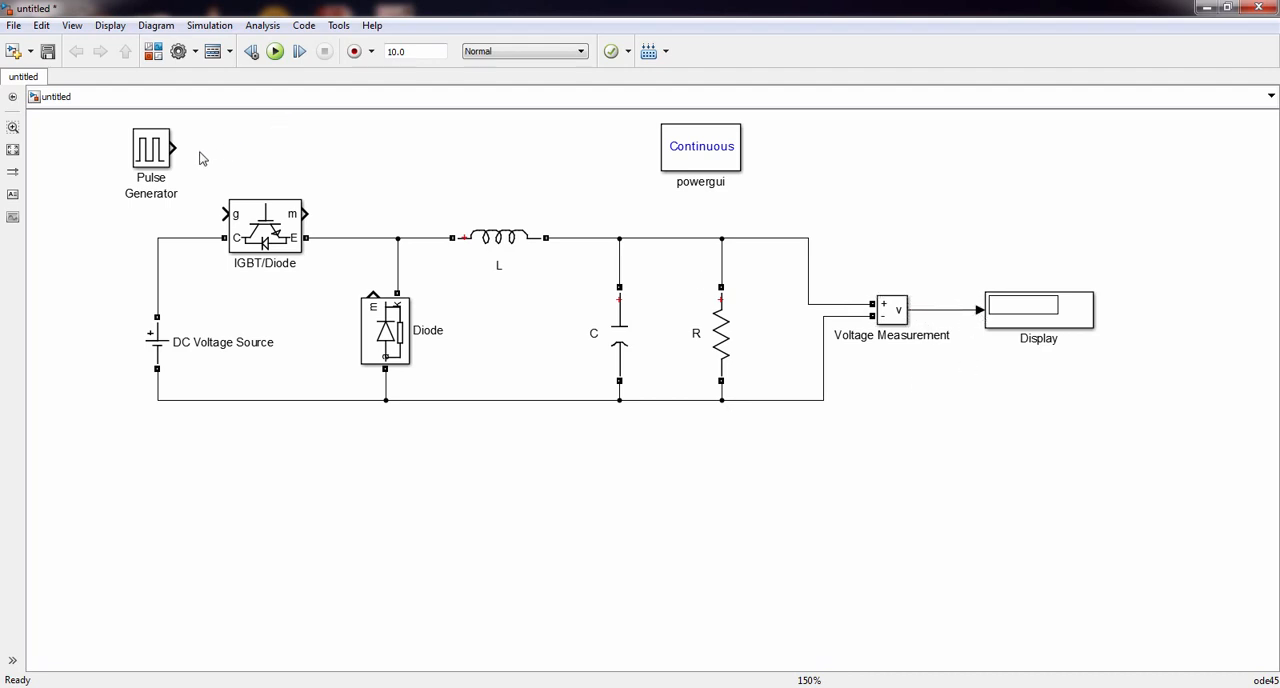
left_click_drag(171, 147, 223, 213)
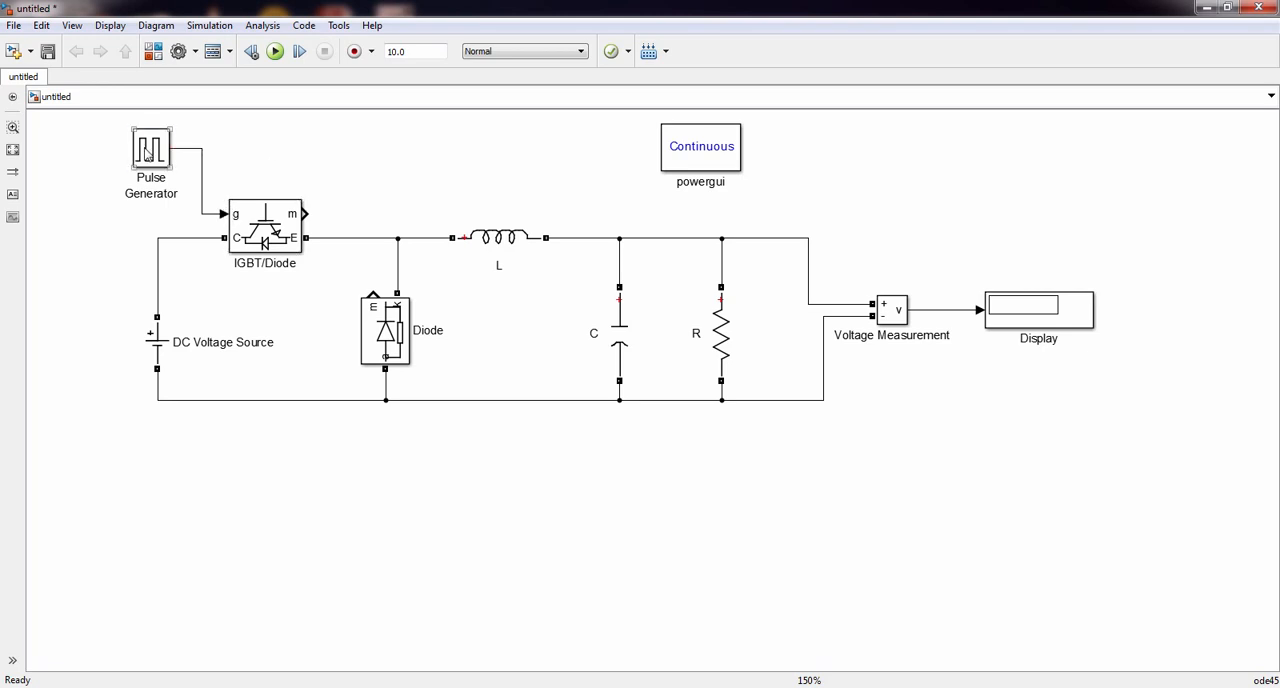
- Set the pulse generator to a 1/10000 s period at 50% width and the DC source to 100 V
double_click(151, 150)
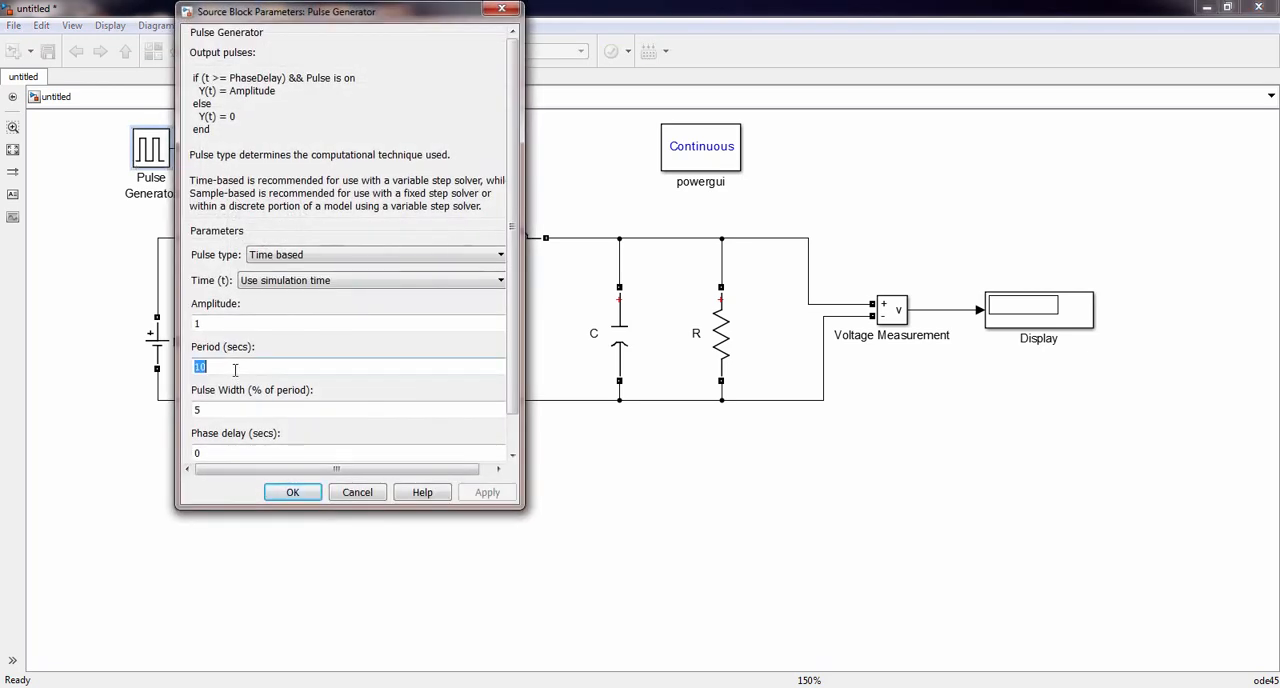
type("1/10000")
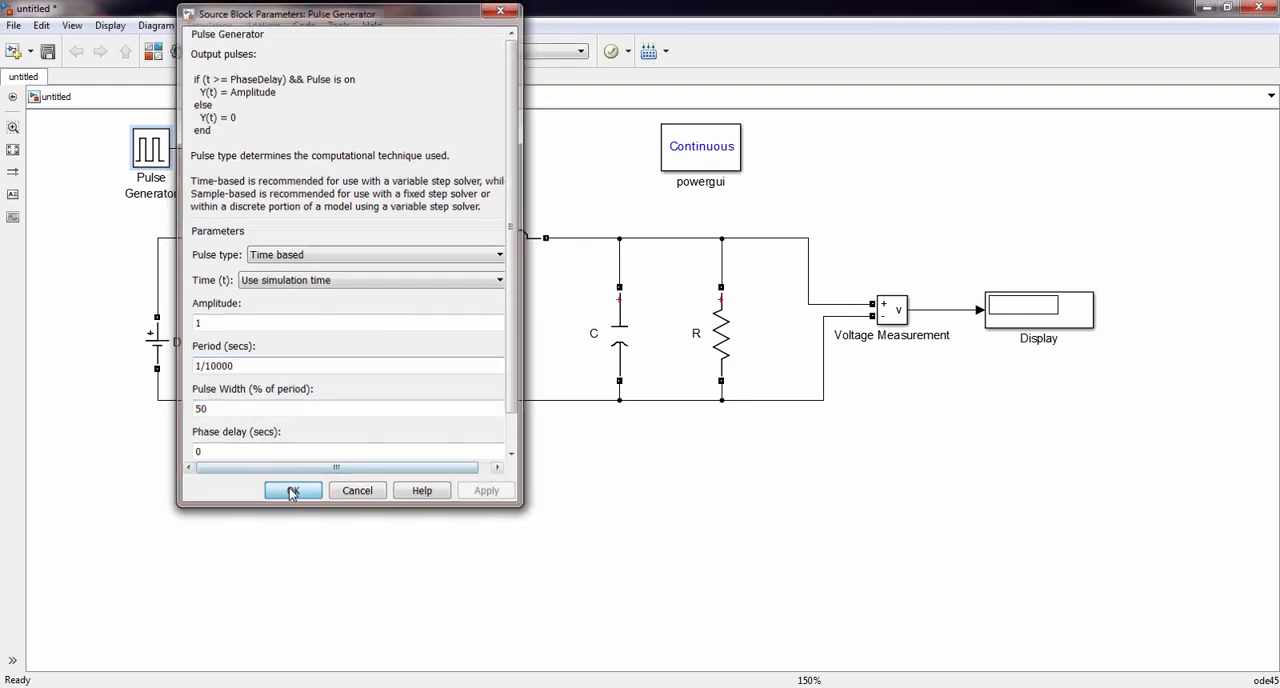
left_click(292, 490)
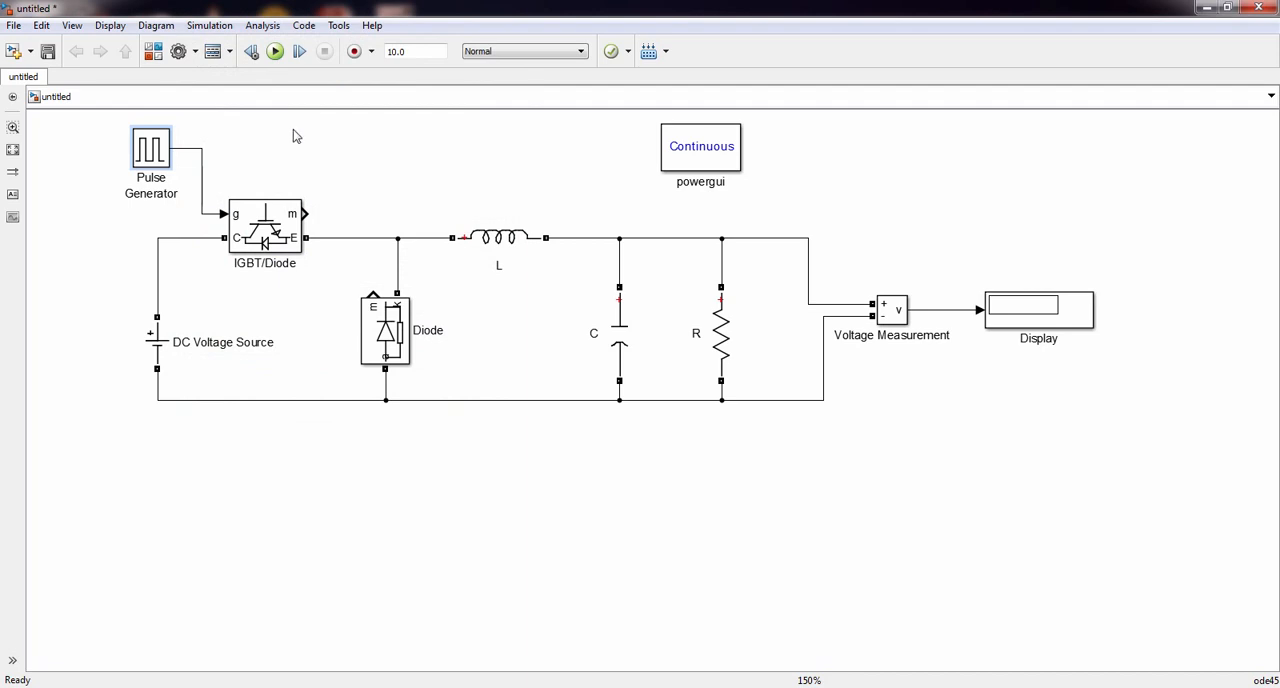
double_click(157, 342)
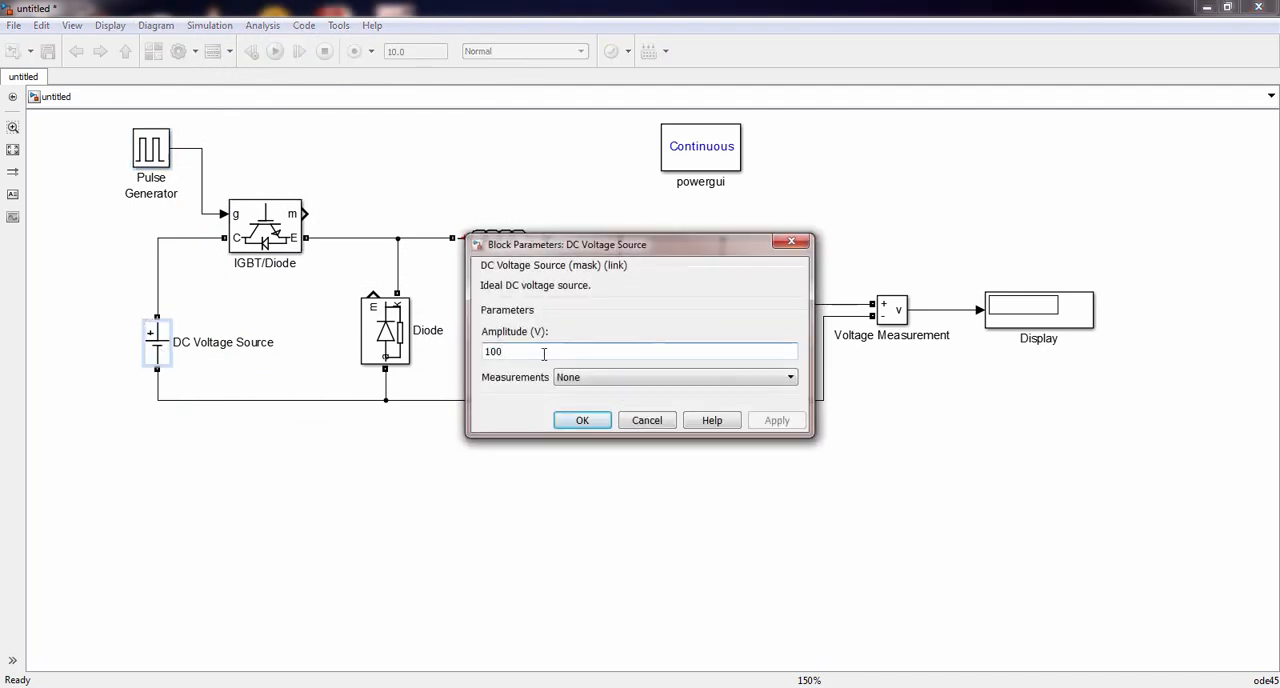
left_click(582, 420)
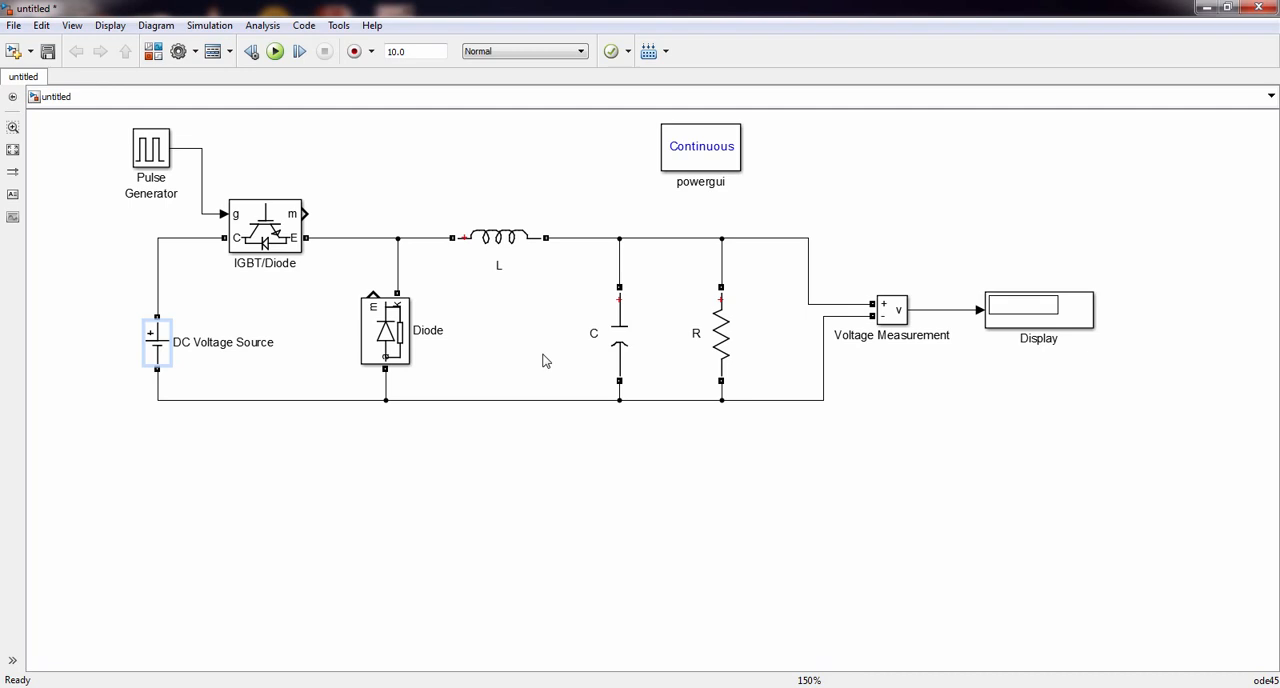
mouse_move(211, 176)
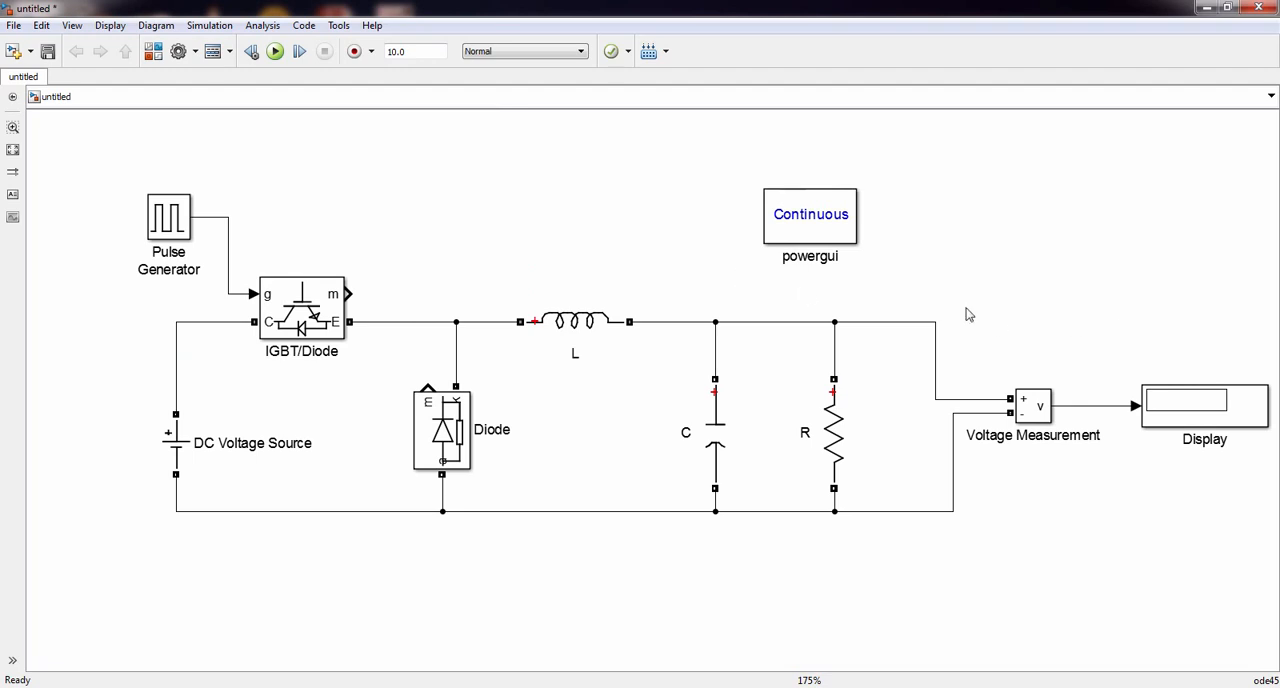
mouse_move(1275, 318)
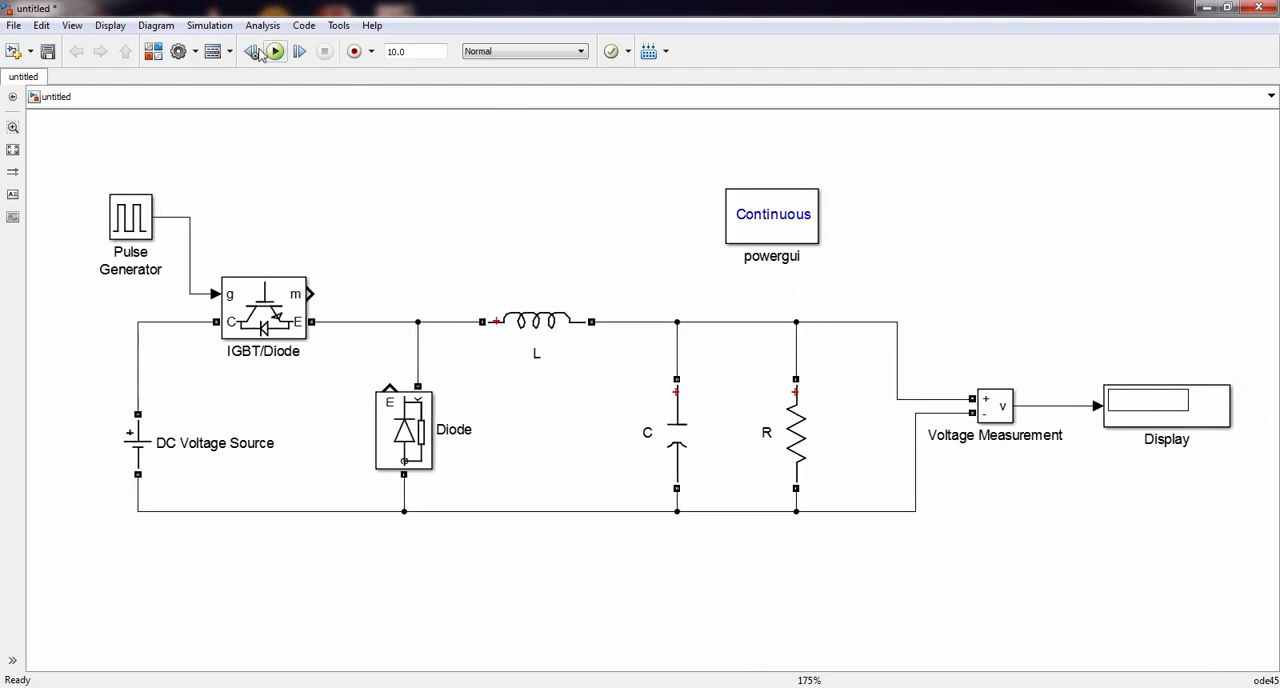
- Change the model solver from ode45 to ode23t (mod. stiff/Trapezoidal)
left_click(275, 51)
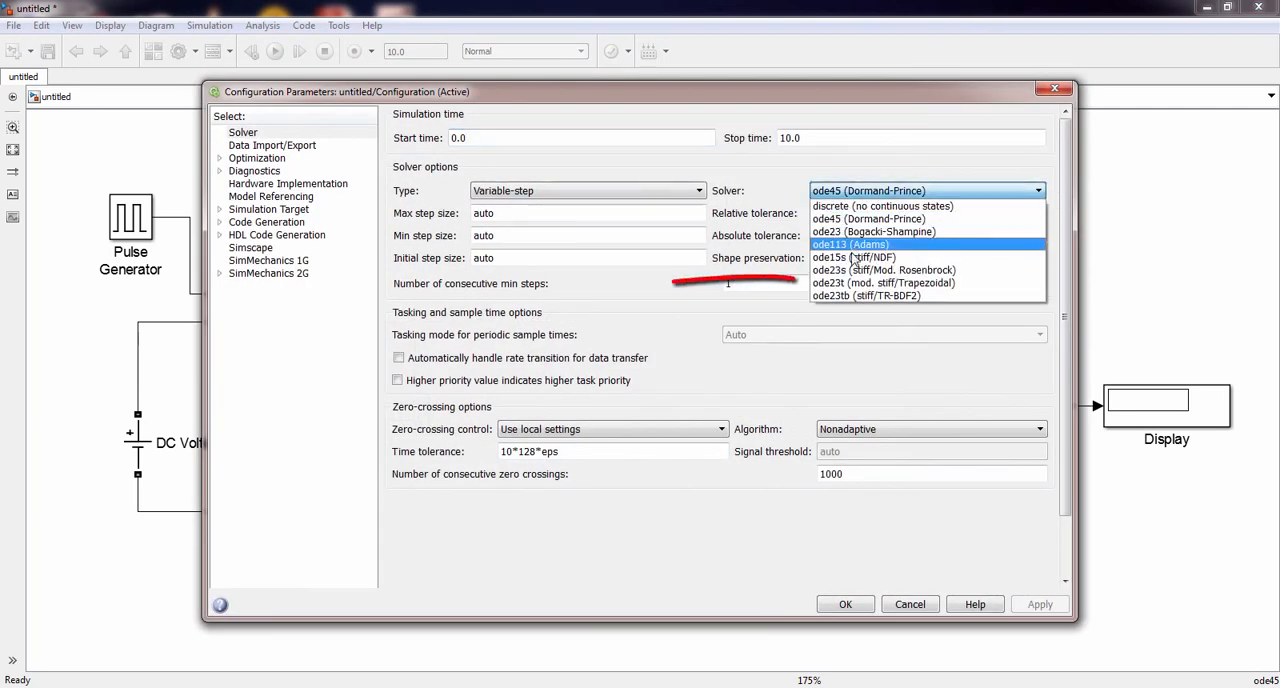
left_click(883, 283)
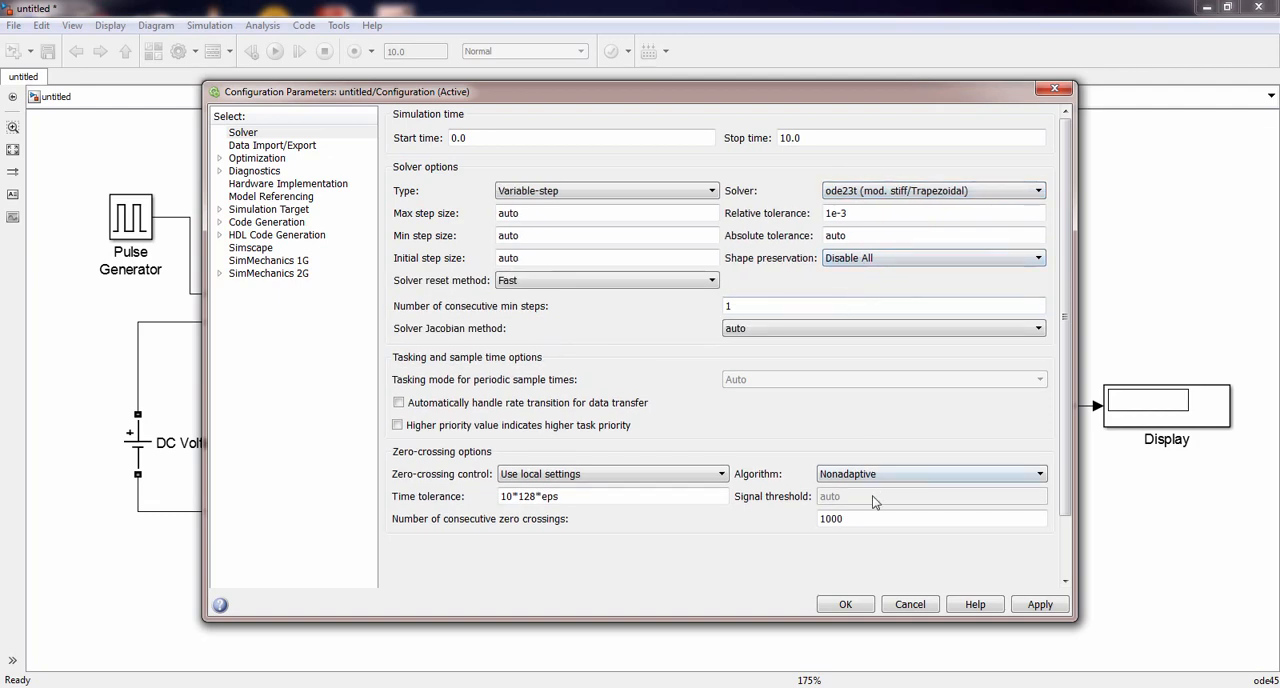
left_click(844, 604)
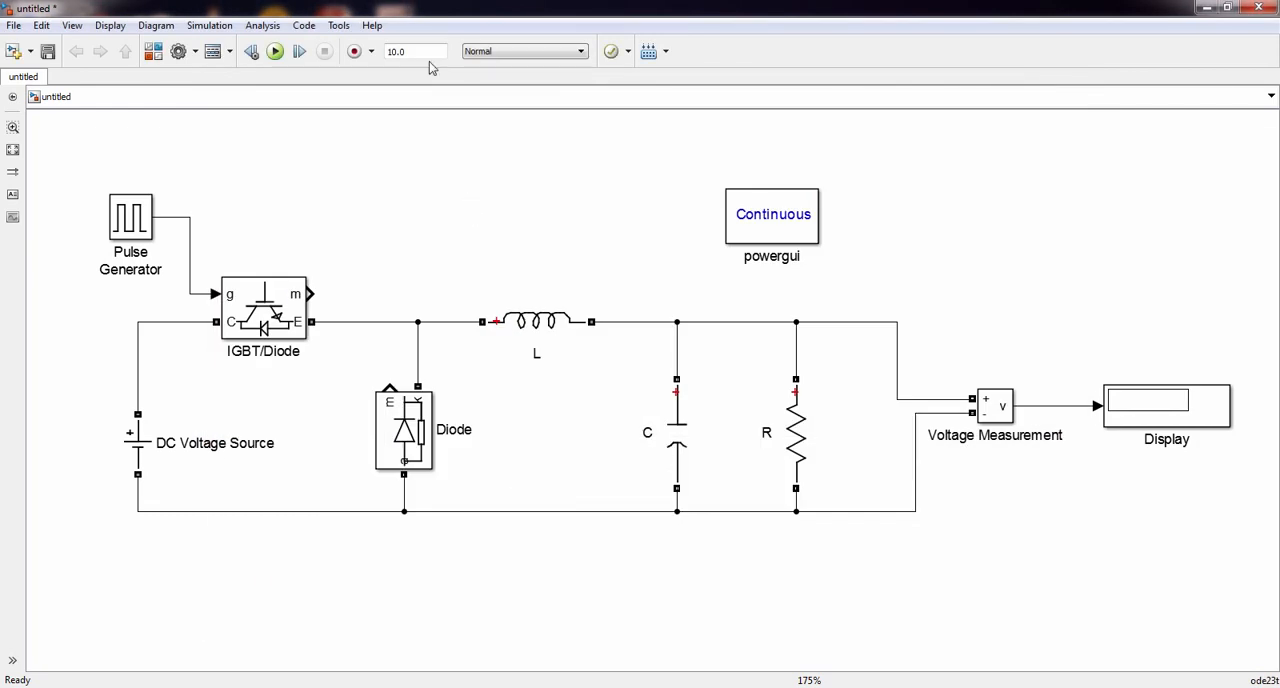
- Set stop time 100 and run the simulation, with the Display reading 4.606
type("100")
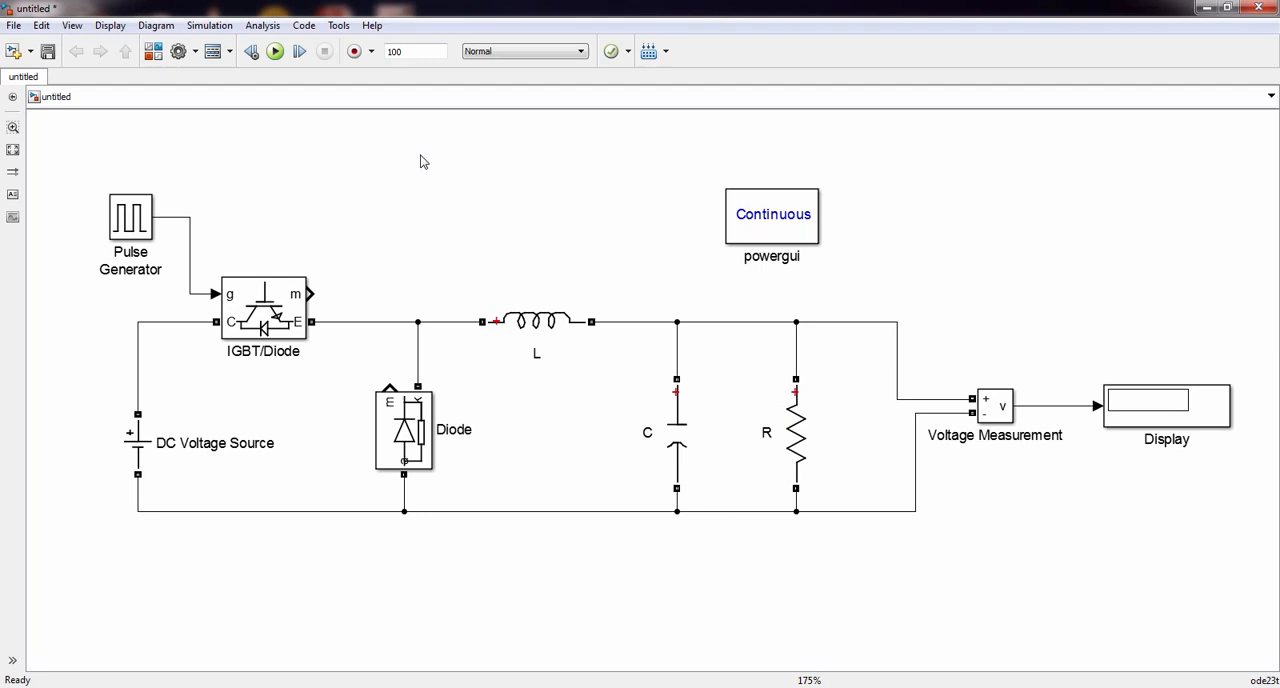
left_click(274, 51)
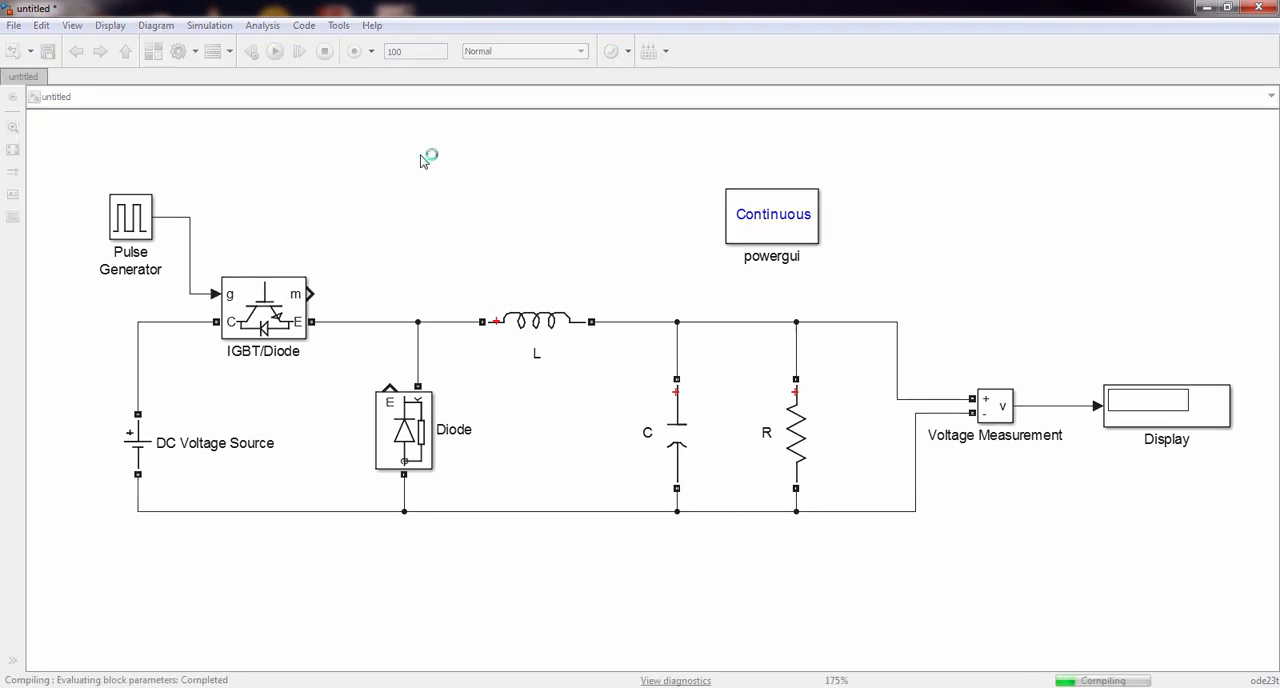
left_click(275, 51)
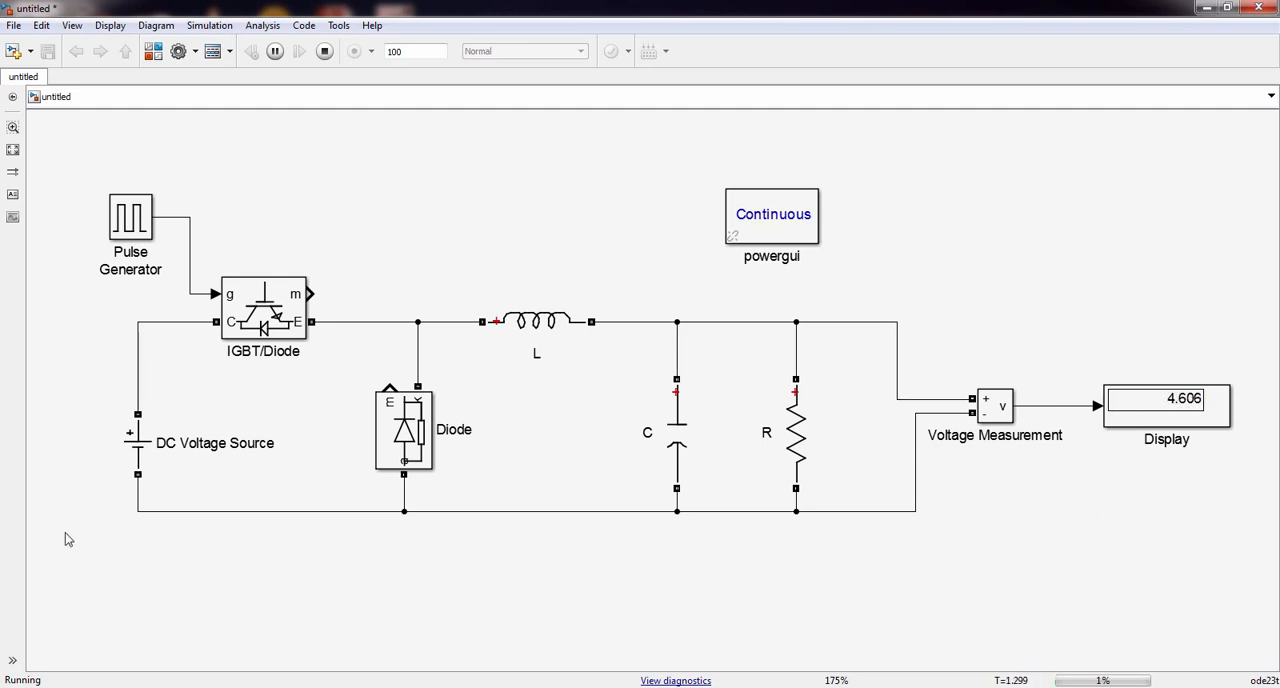
- Compute Vin·D/100 in Calculator, getting the expected 5 V output
left_click(8, 685)
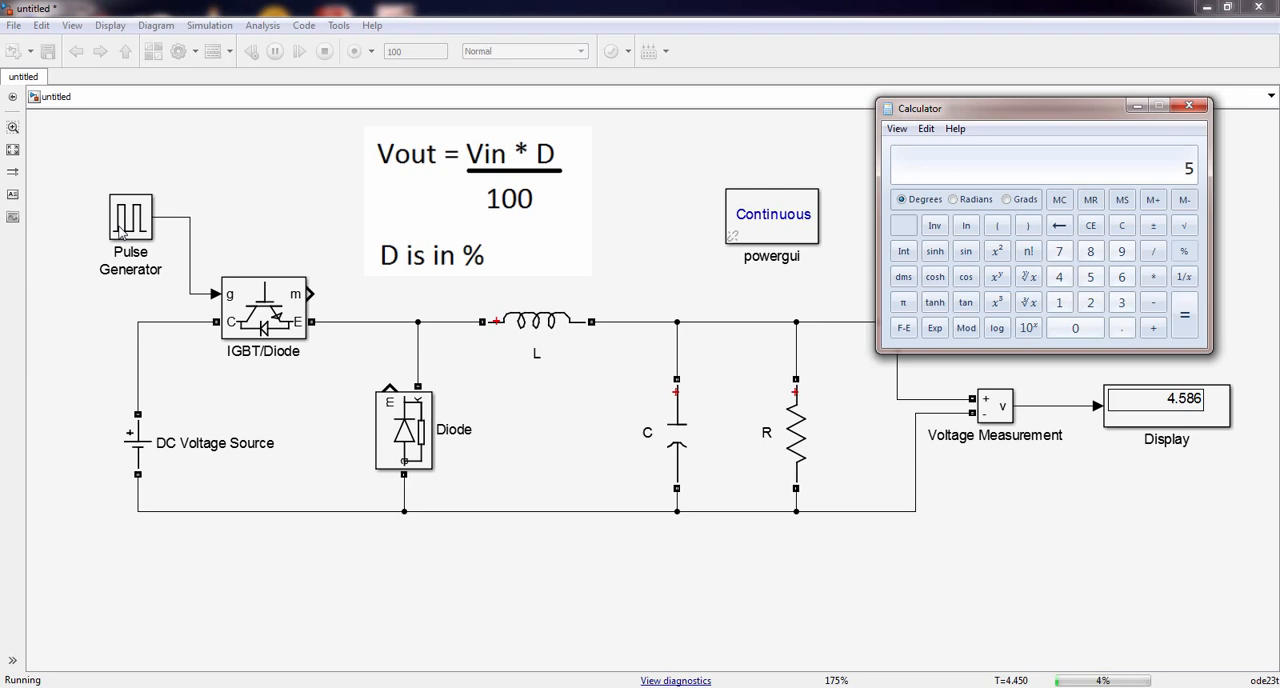
- Set pulse width to 60% and calculate the expected 6 V against the Display's 5.684
double_click(130, 220)
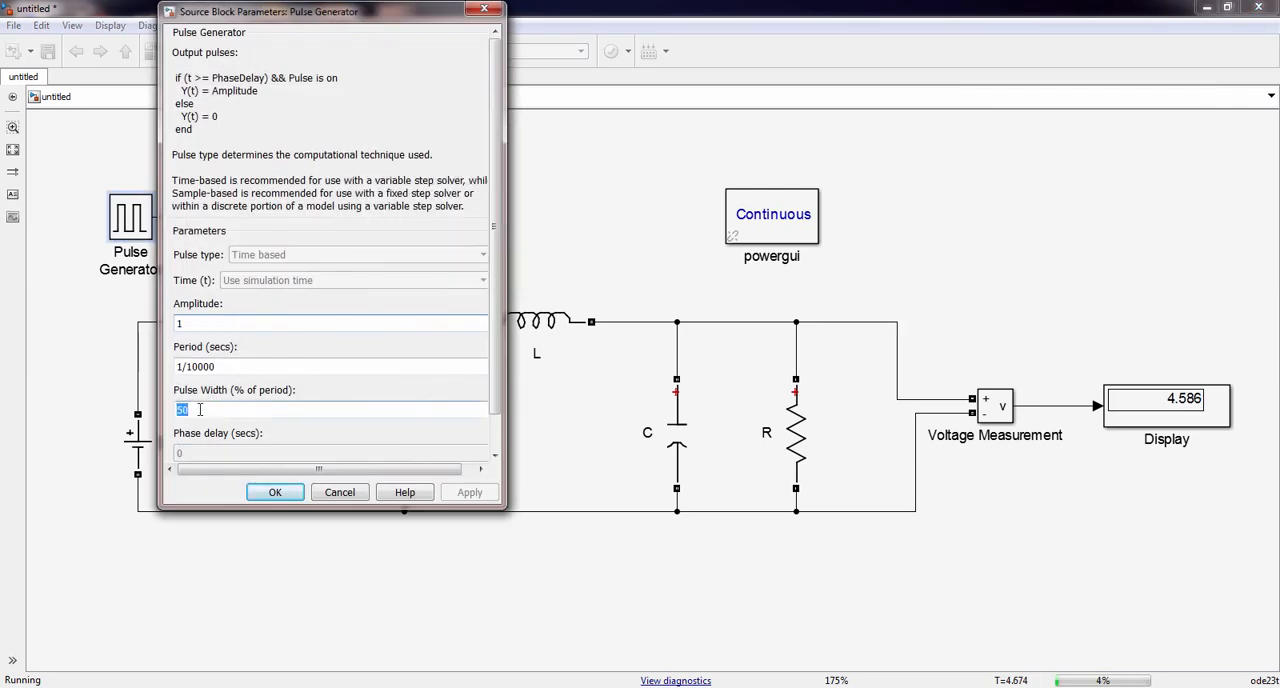
left_click(275, 491)
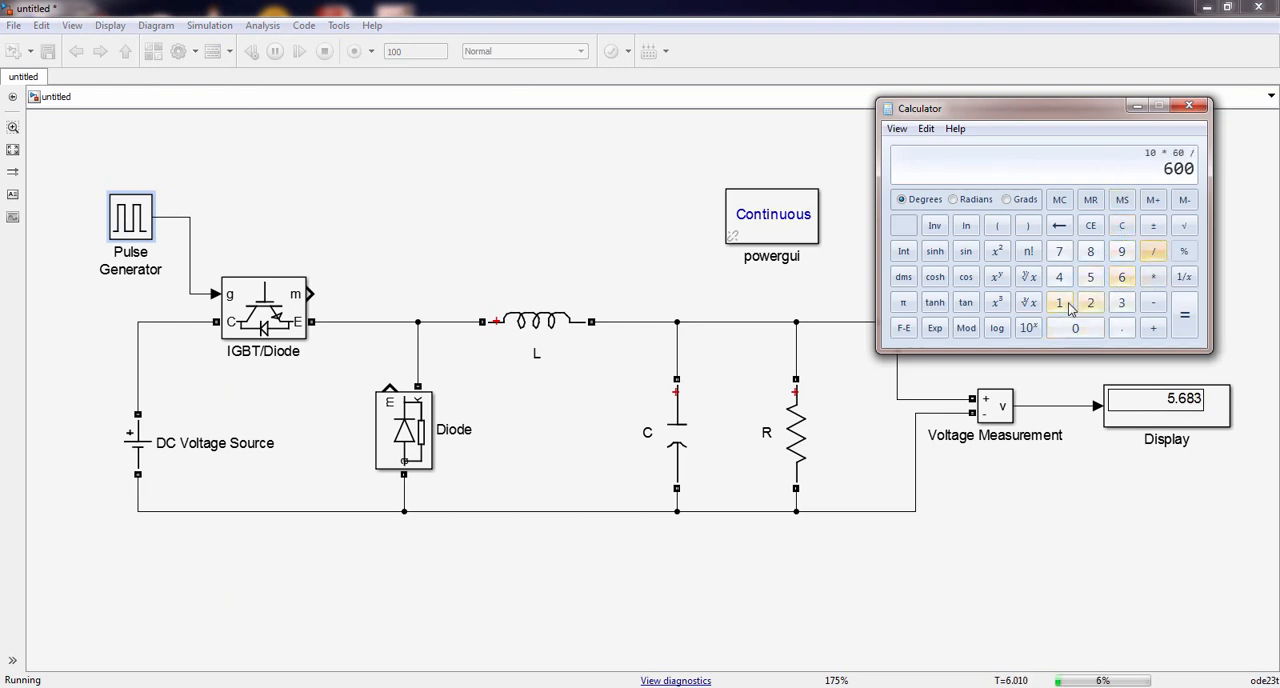
left_click(1185, 314)
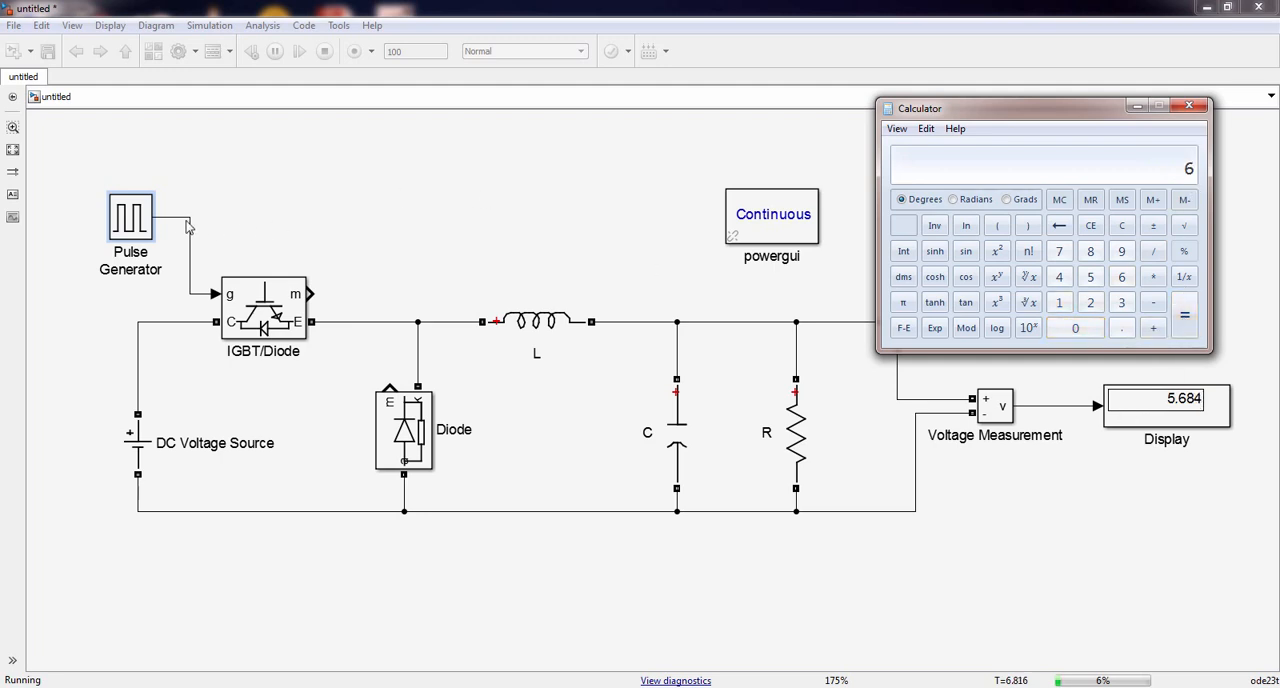
- Set pulse width to 75% and calculate the expected 7.5 V against the Display's 7.3
double_click(130, 218)
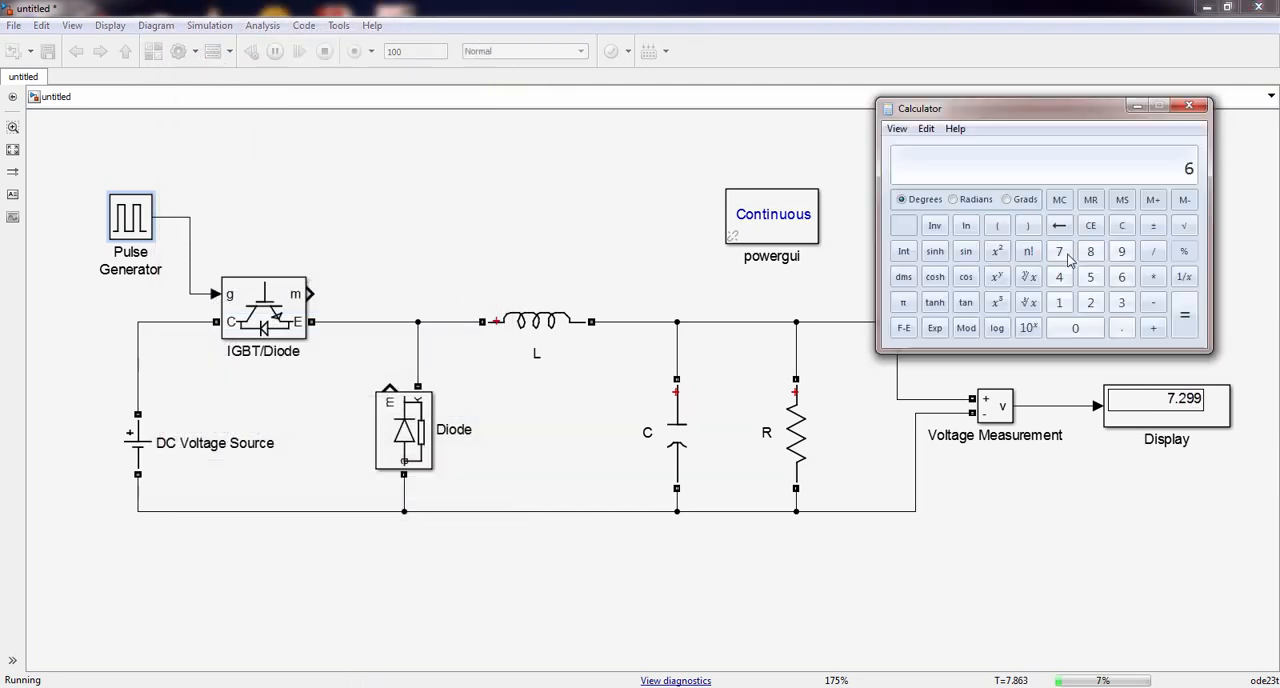
left_click(1121, 225)
type("10 * 75 /")
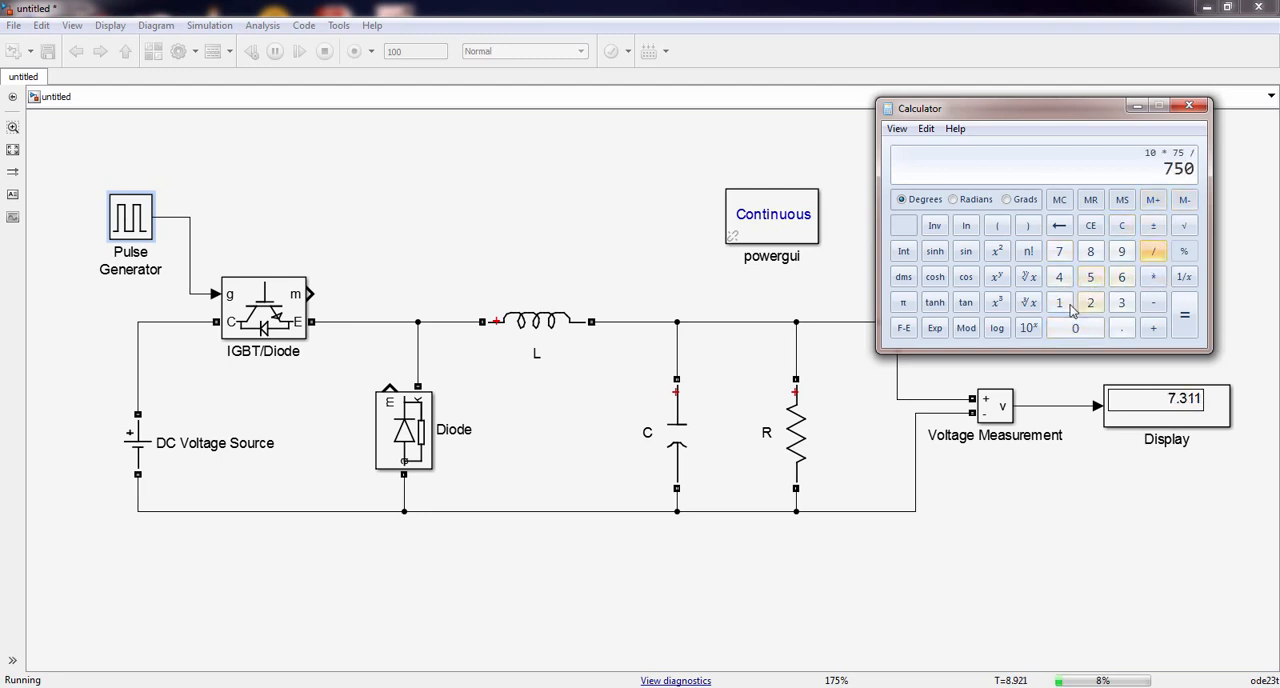
left_click(1184, 315)
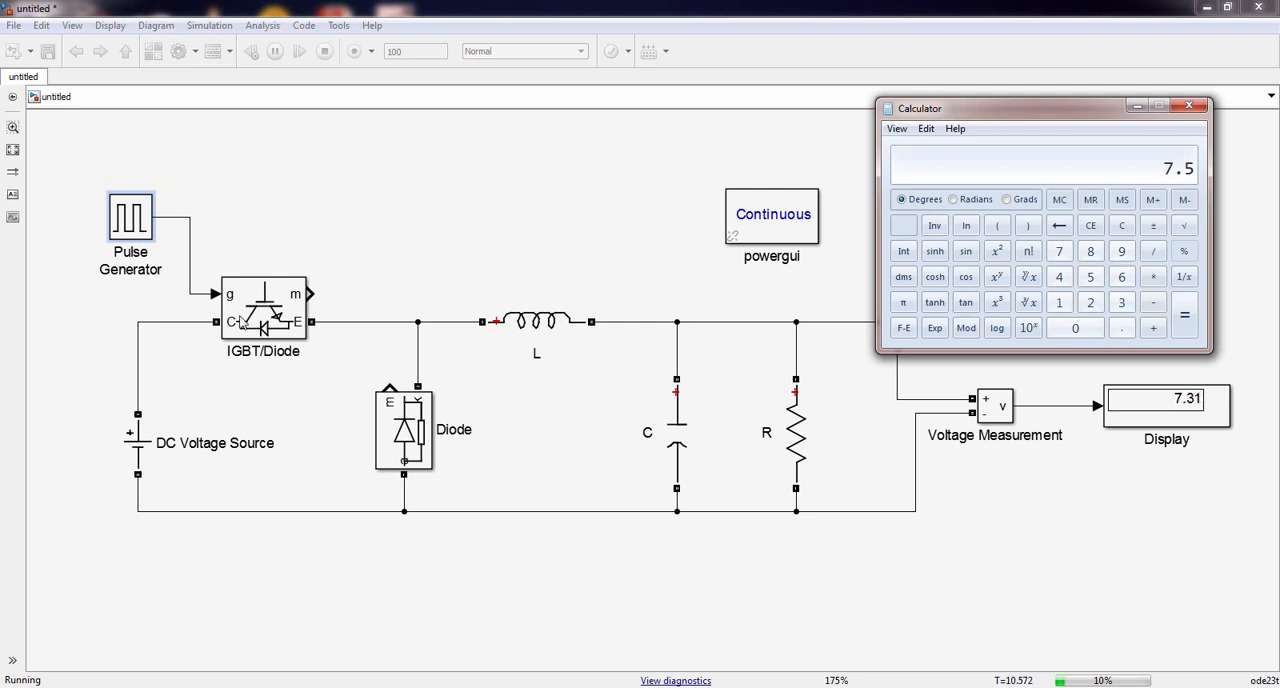
double_click(137, 445)
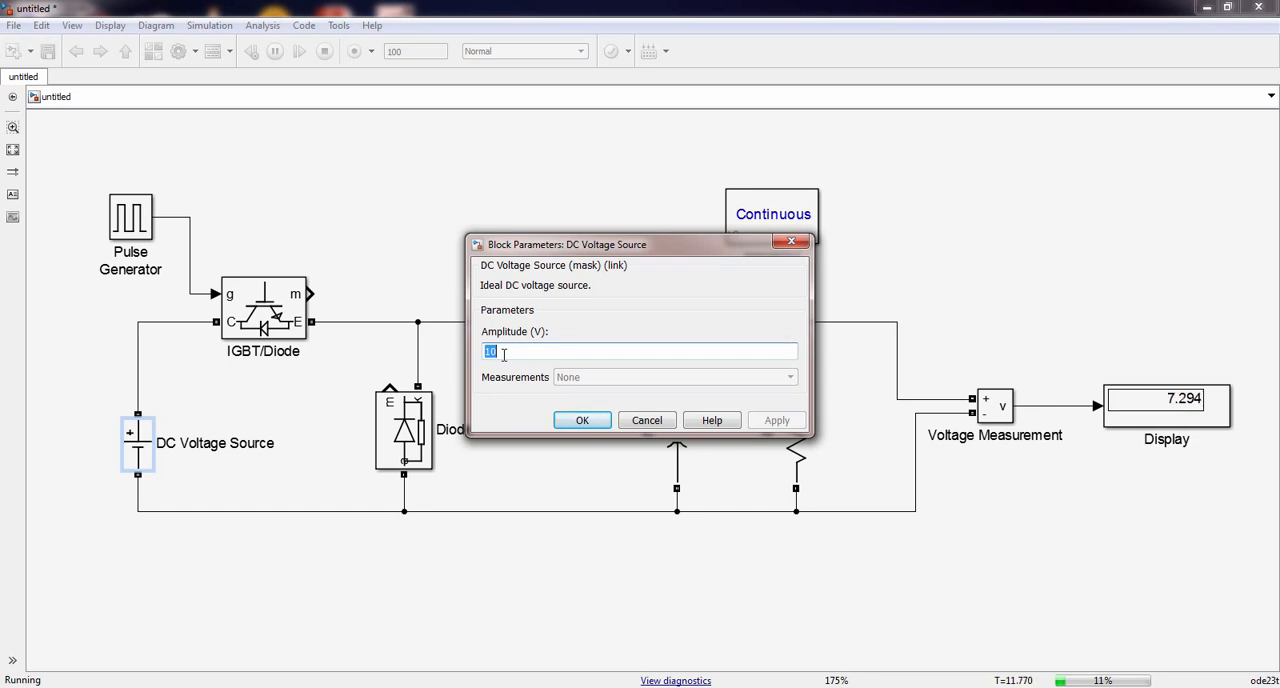
- Set the DC source to 20 V and pulse width to 60%, calculating 12 V versus 11.69
left_click(582, 419)
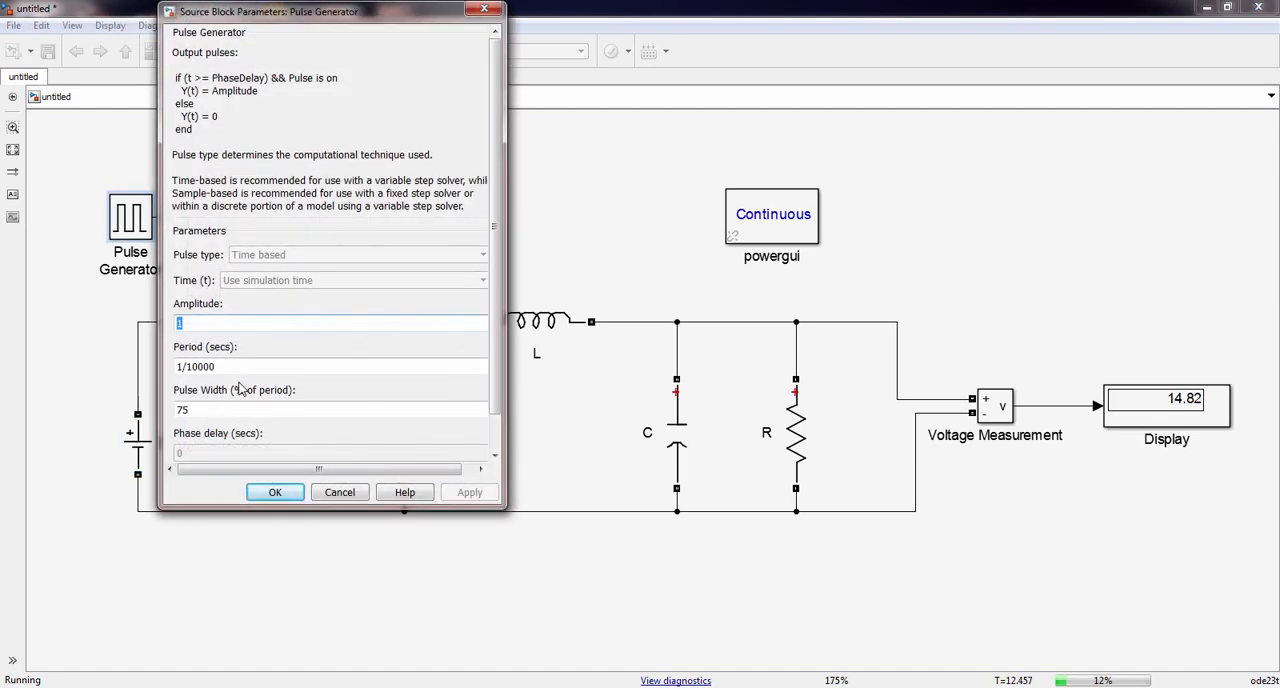
type("60")
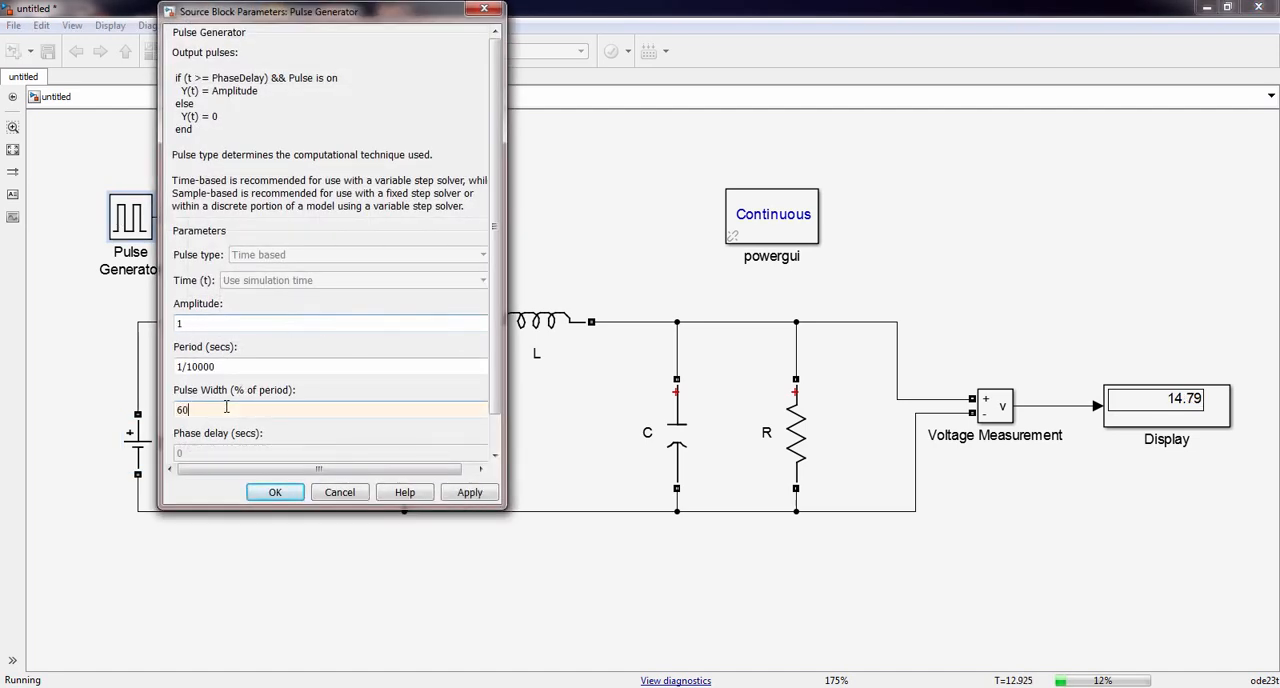
left_click(275, 491)
type("20 * 60 / 100")
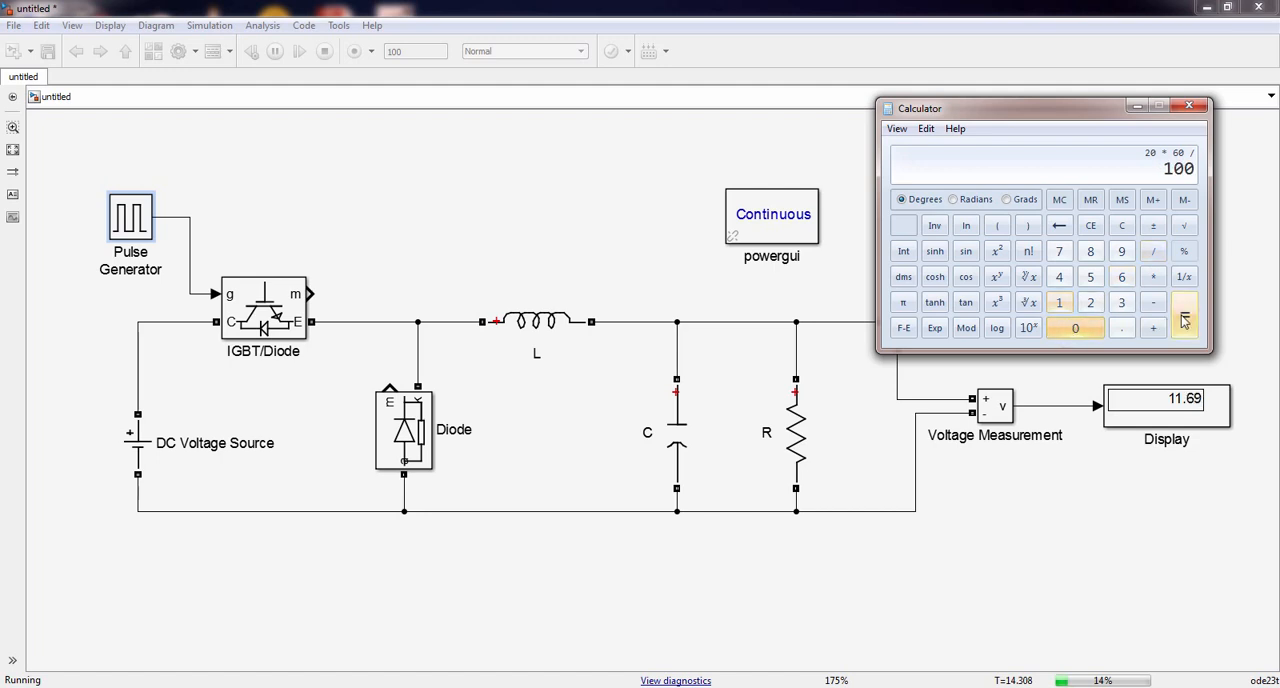
left_click(1184, 315)
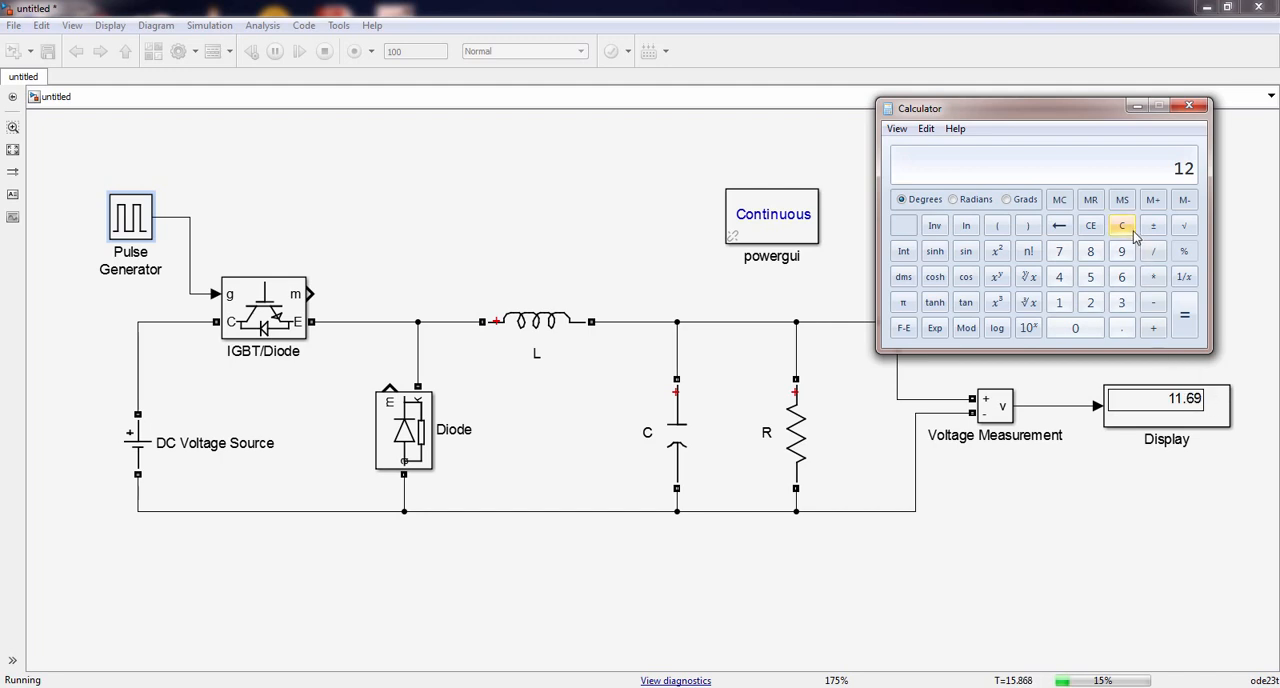
- Close Calculator and rerun the buck converter simulation from time zero
left_click(1121, 224)
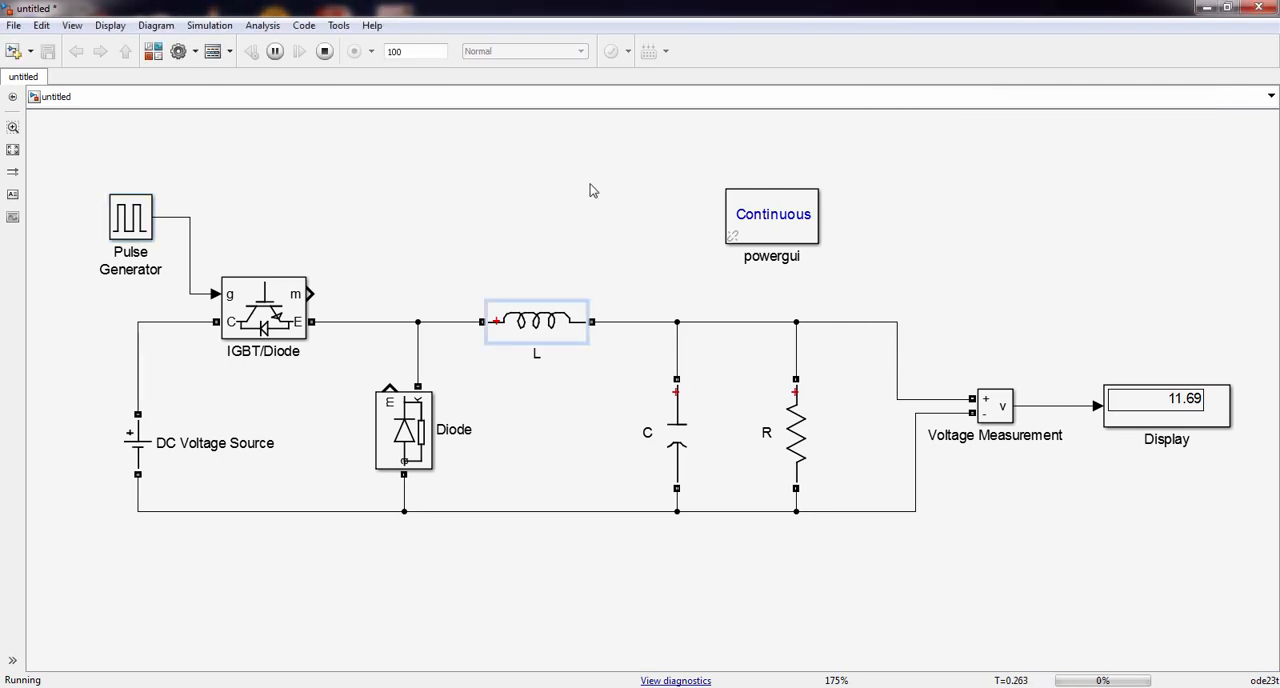
mouse_move(425, 670)
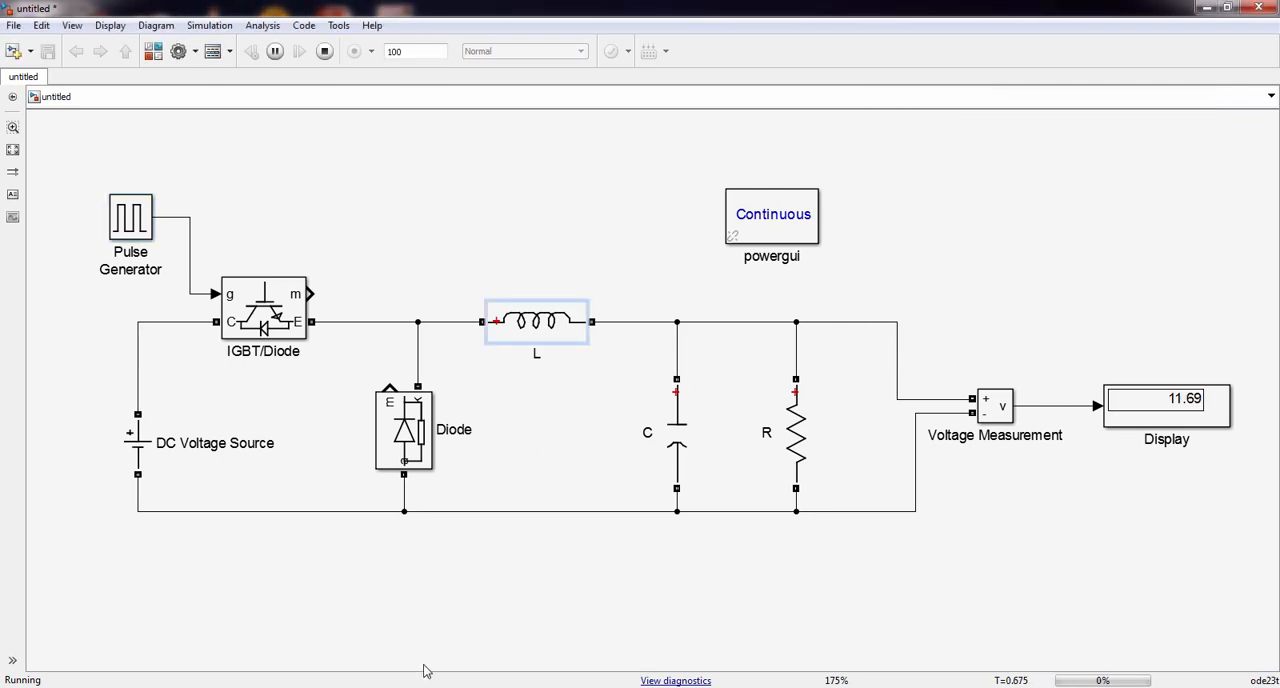